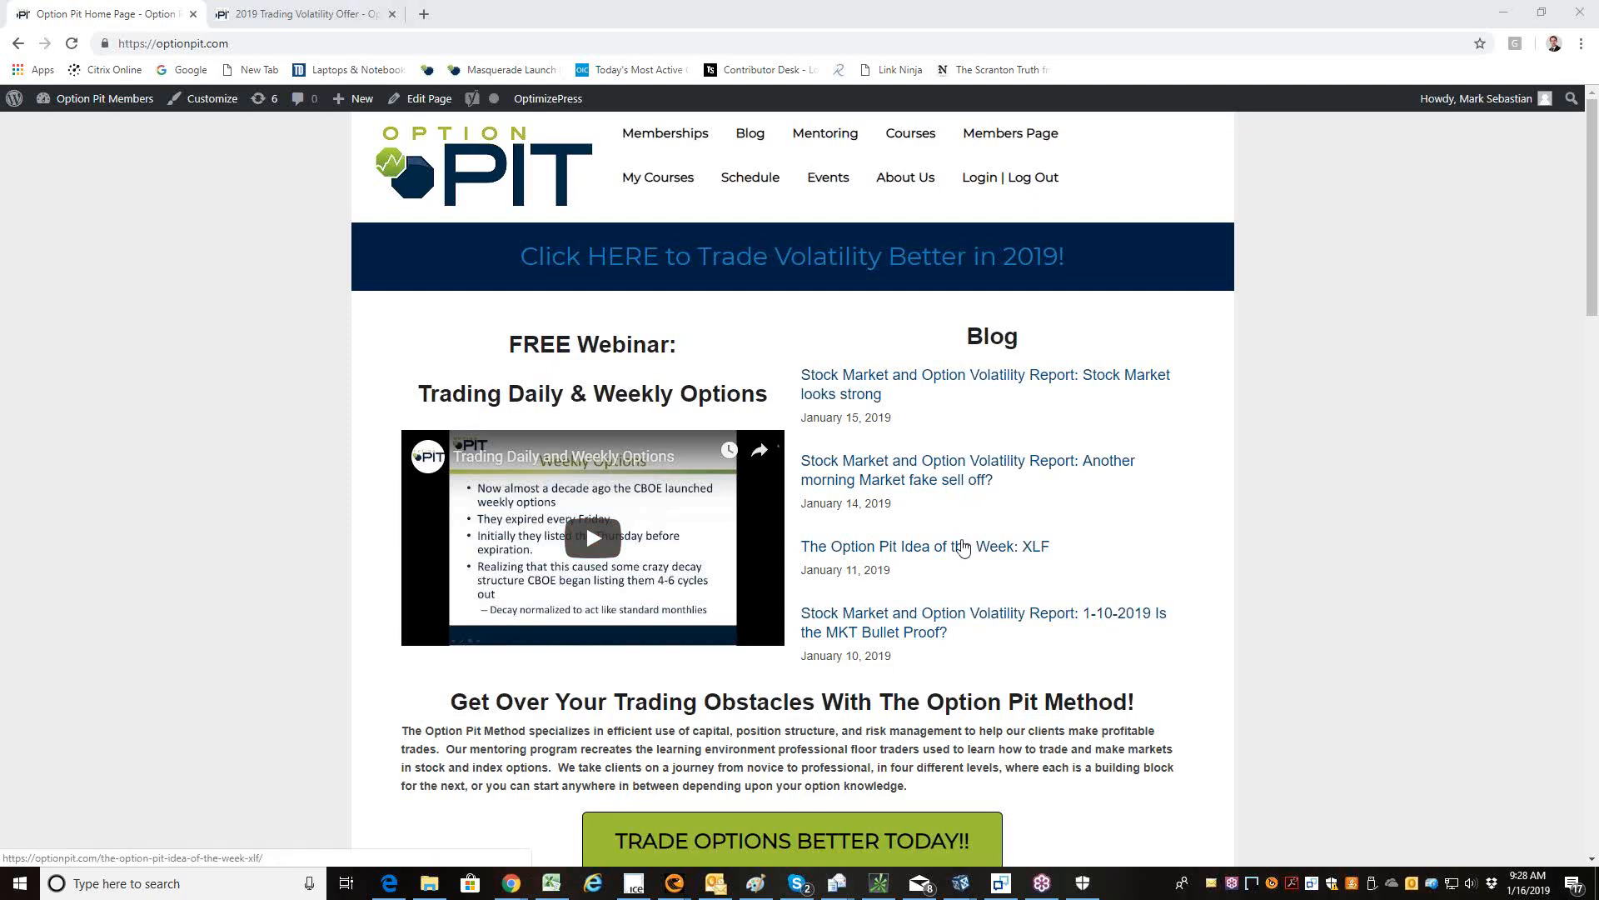
mouse_move(1026, 564)
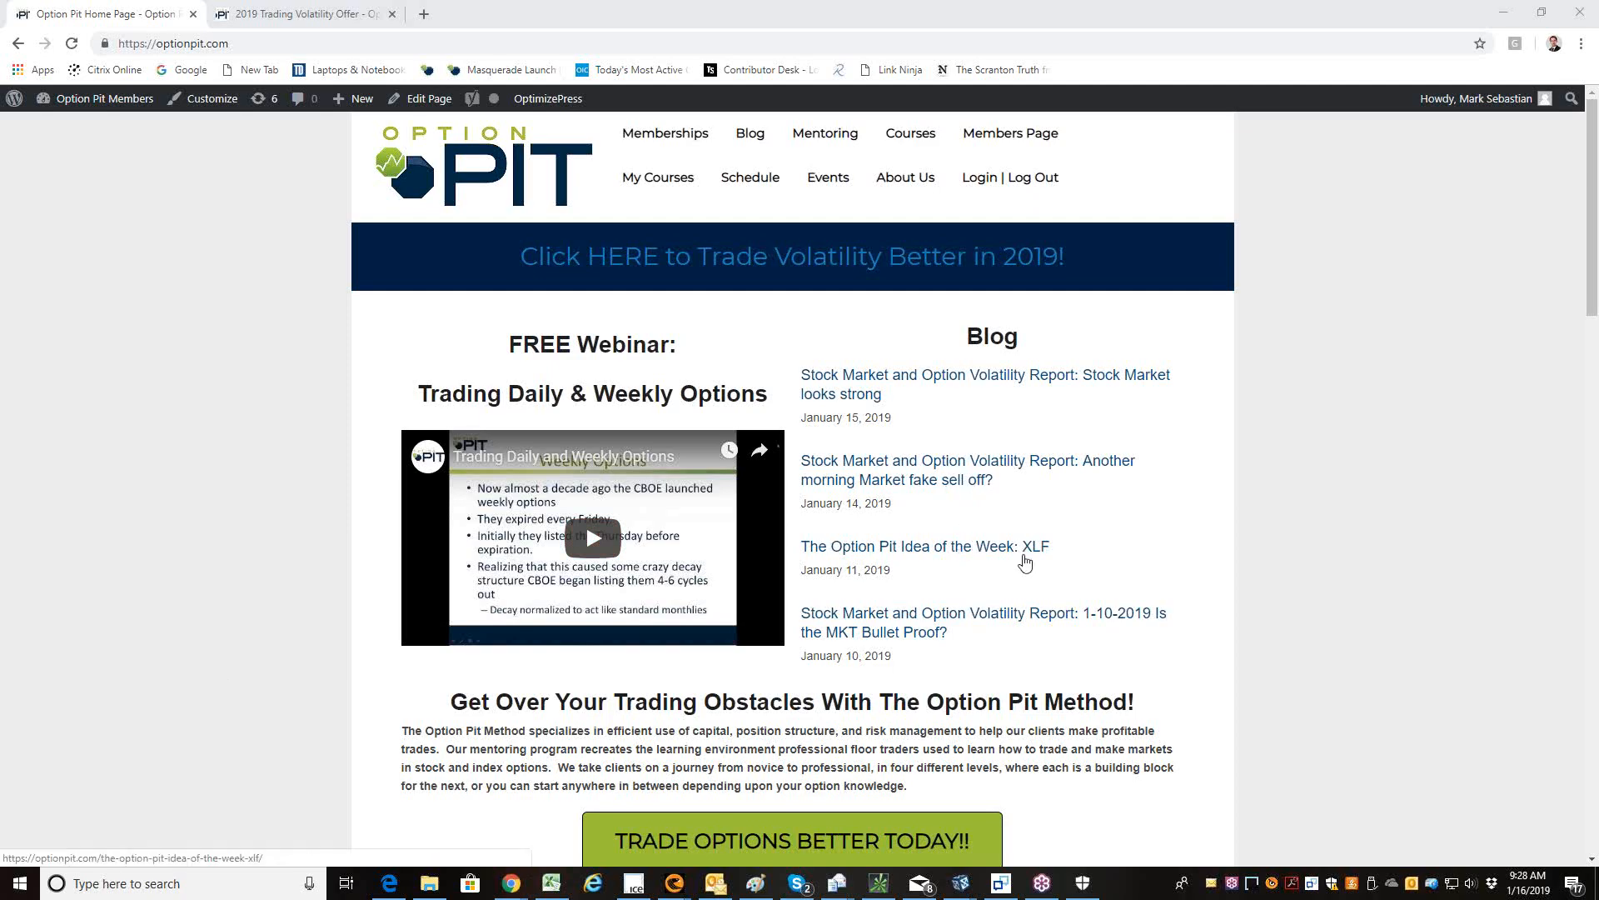
mouse_move(1004, 552)
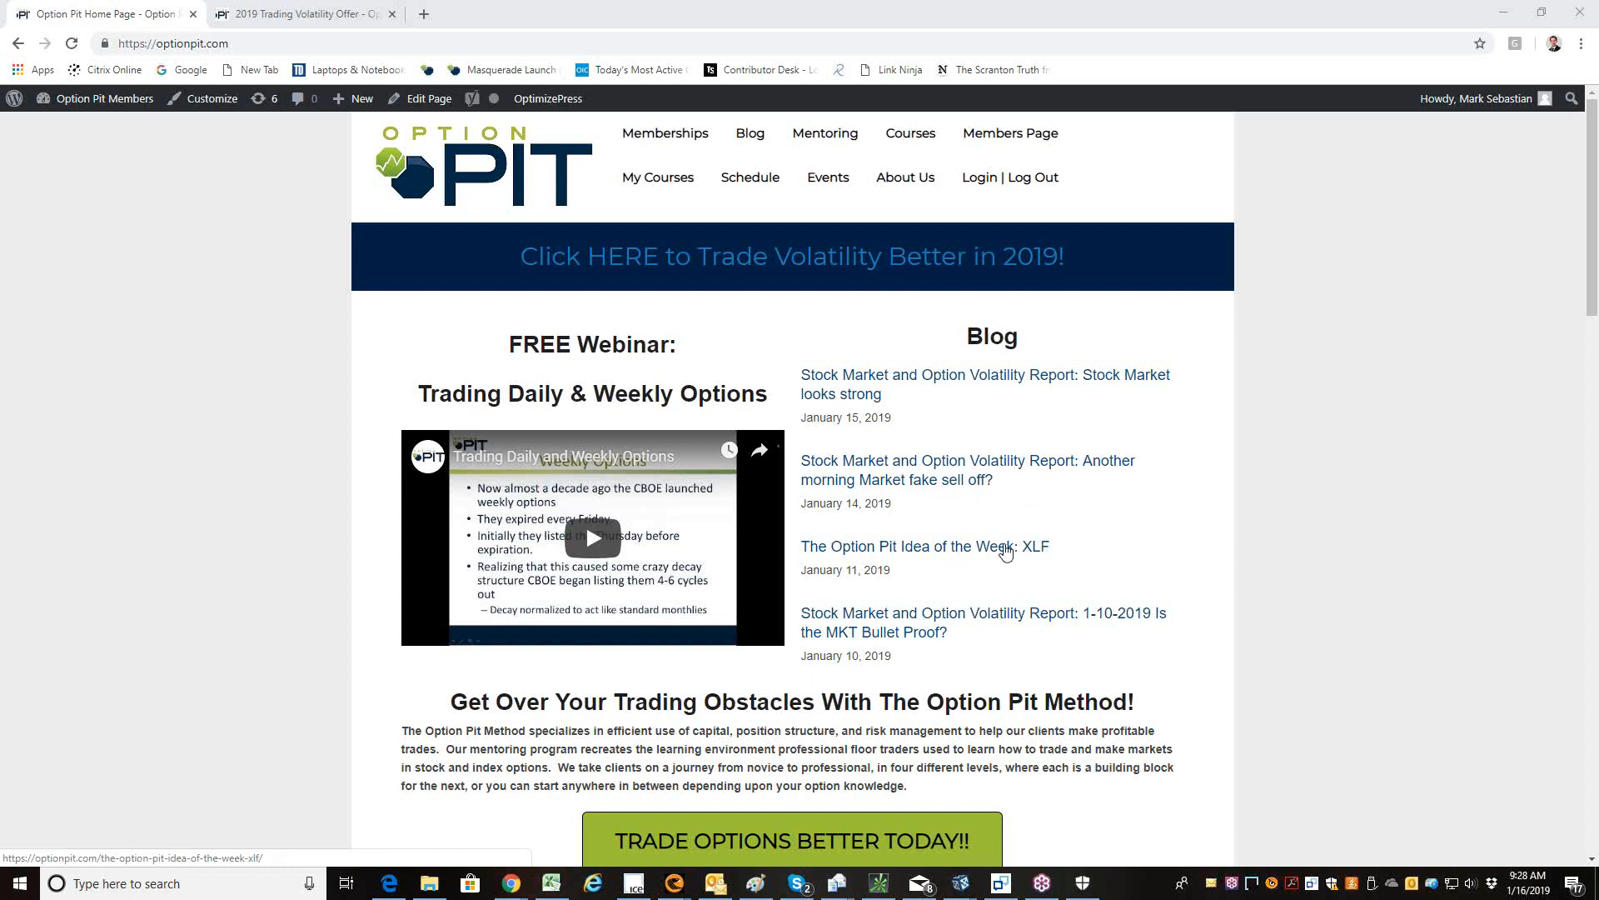
mouse_move(509, 526)
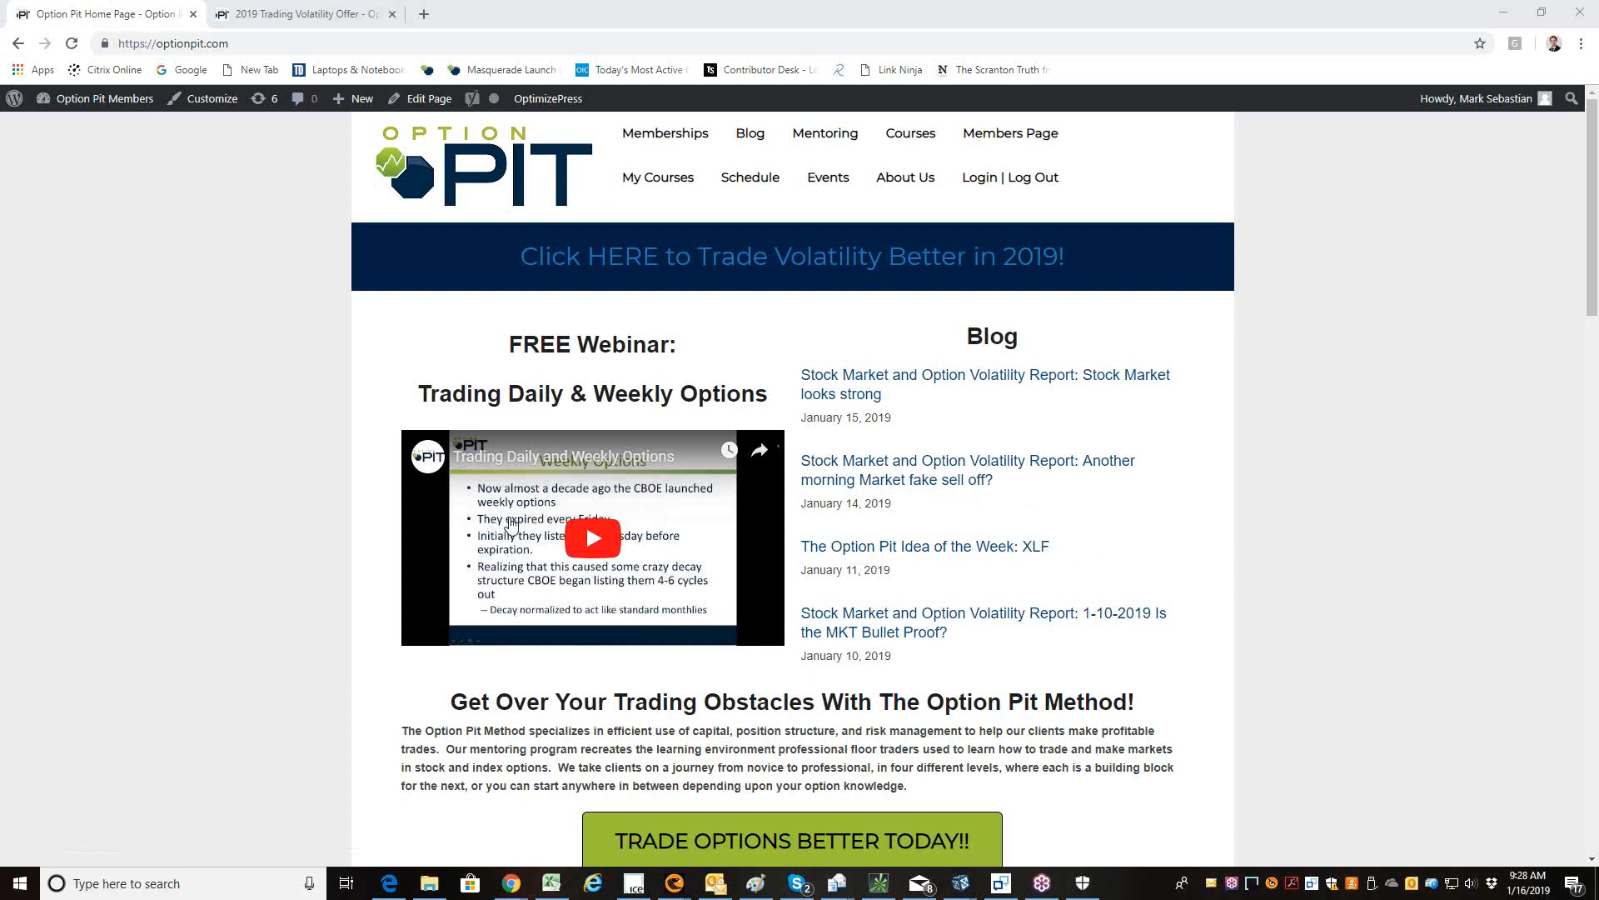
mouse_move(694, 297)
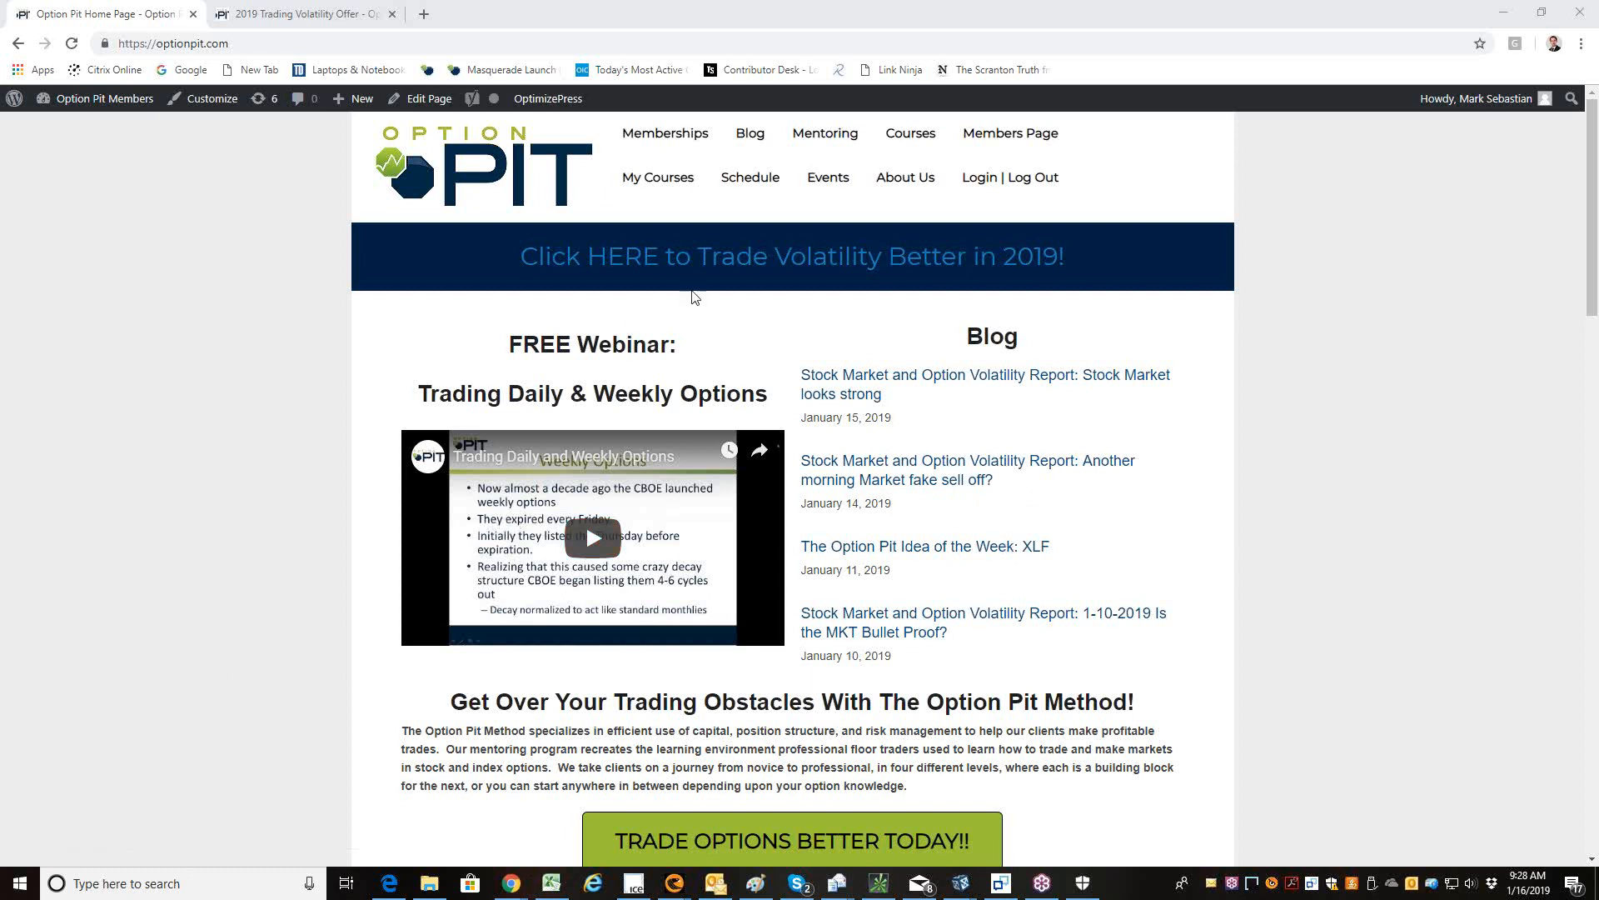
- Open the Trade Volatility Better in 2019 offer page and review its contents and $997 price
click(791, 255)
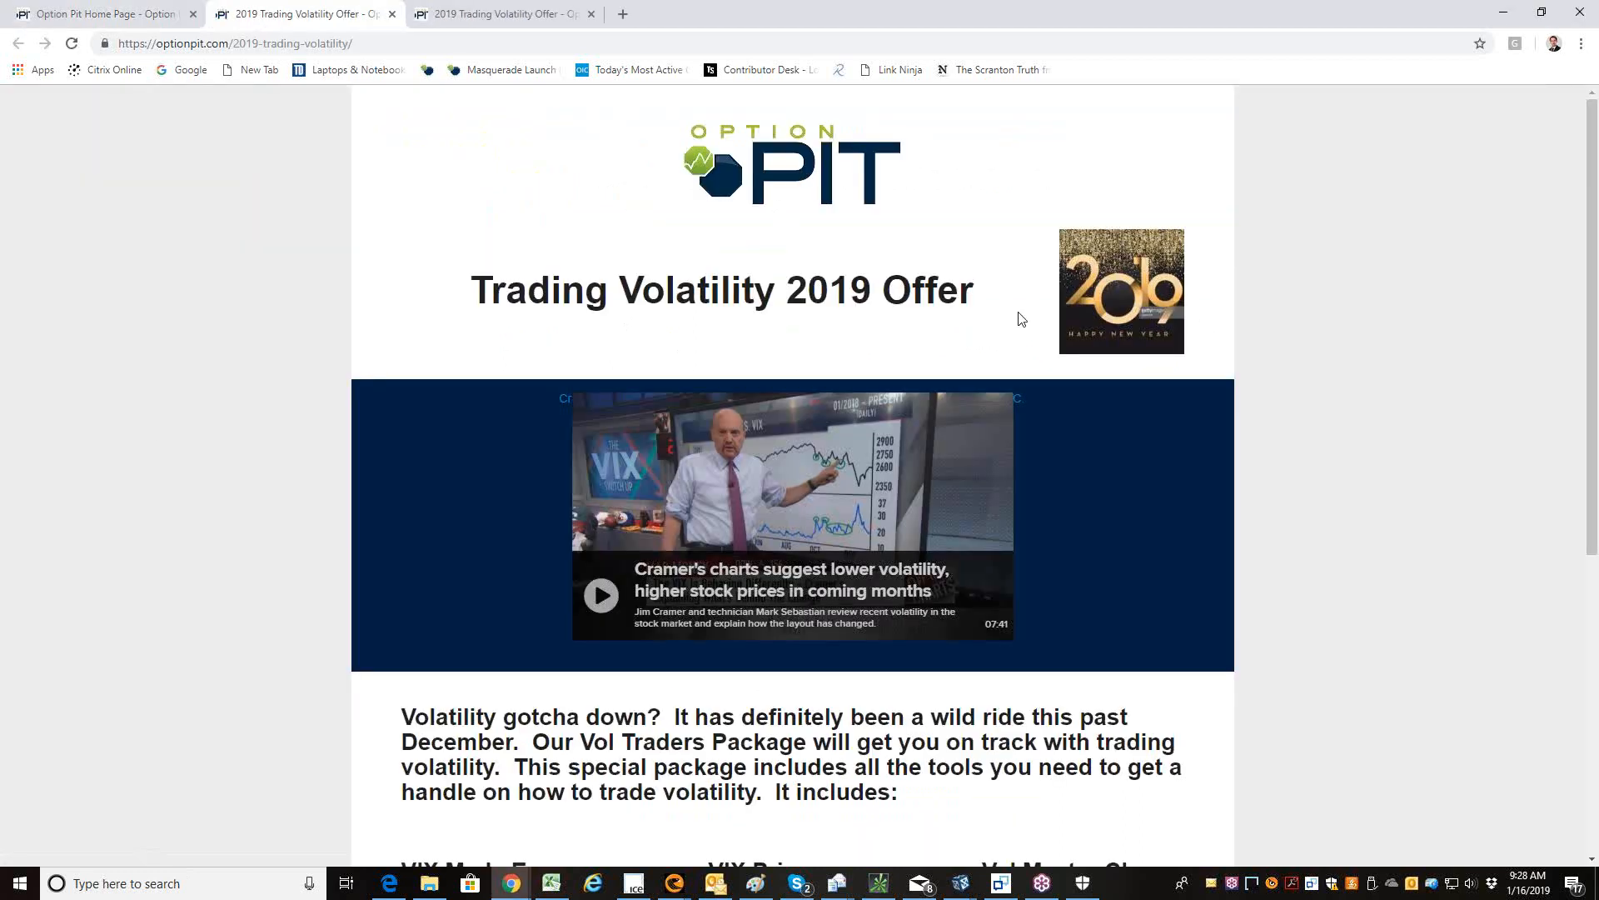
scroll(down, 3)
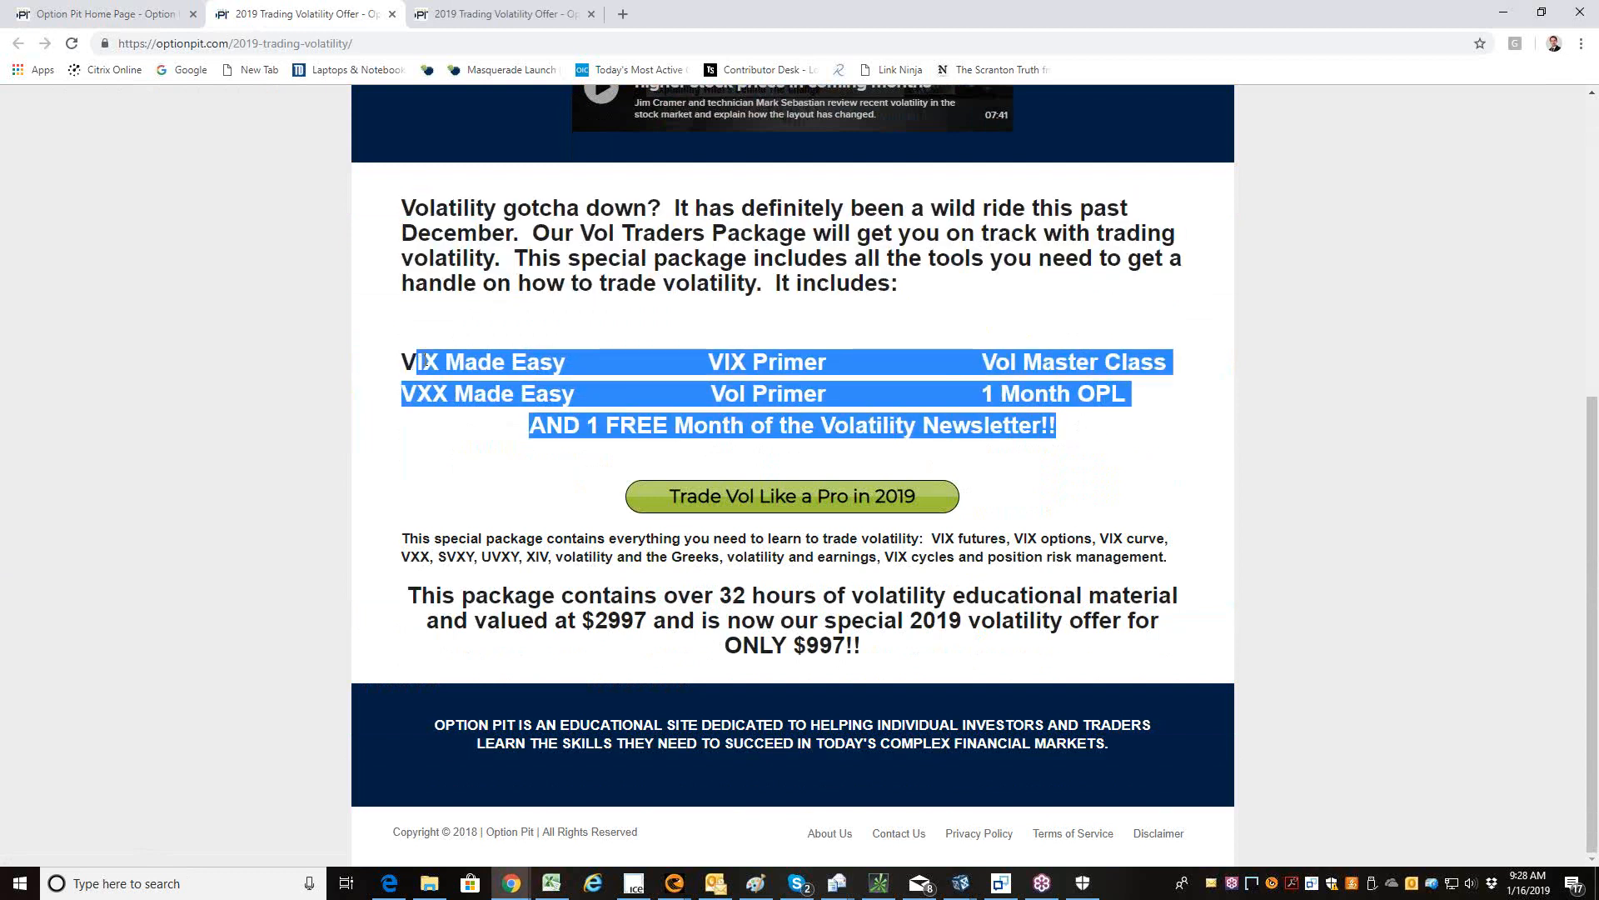
double_click(827, 645)
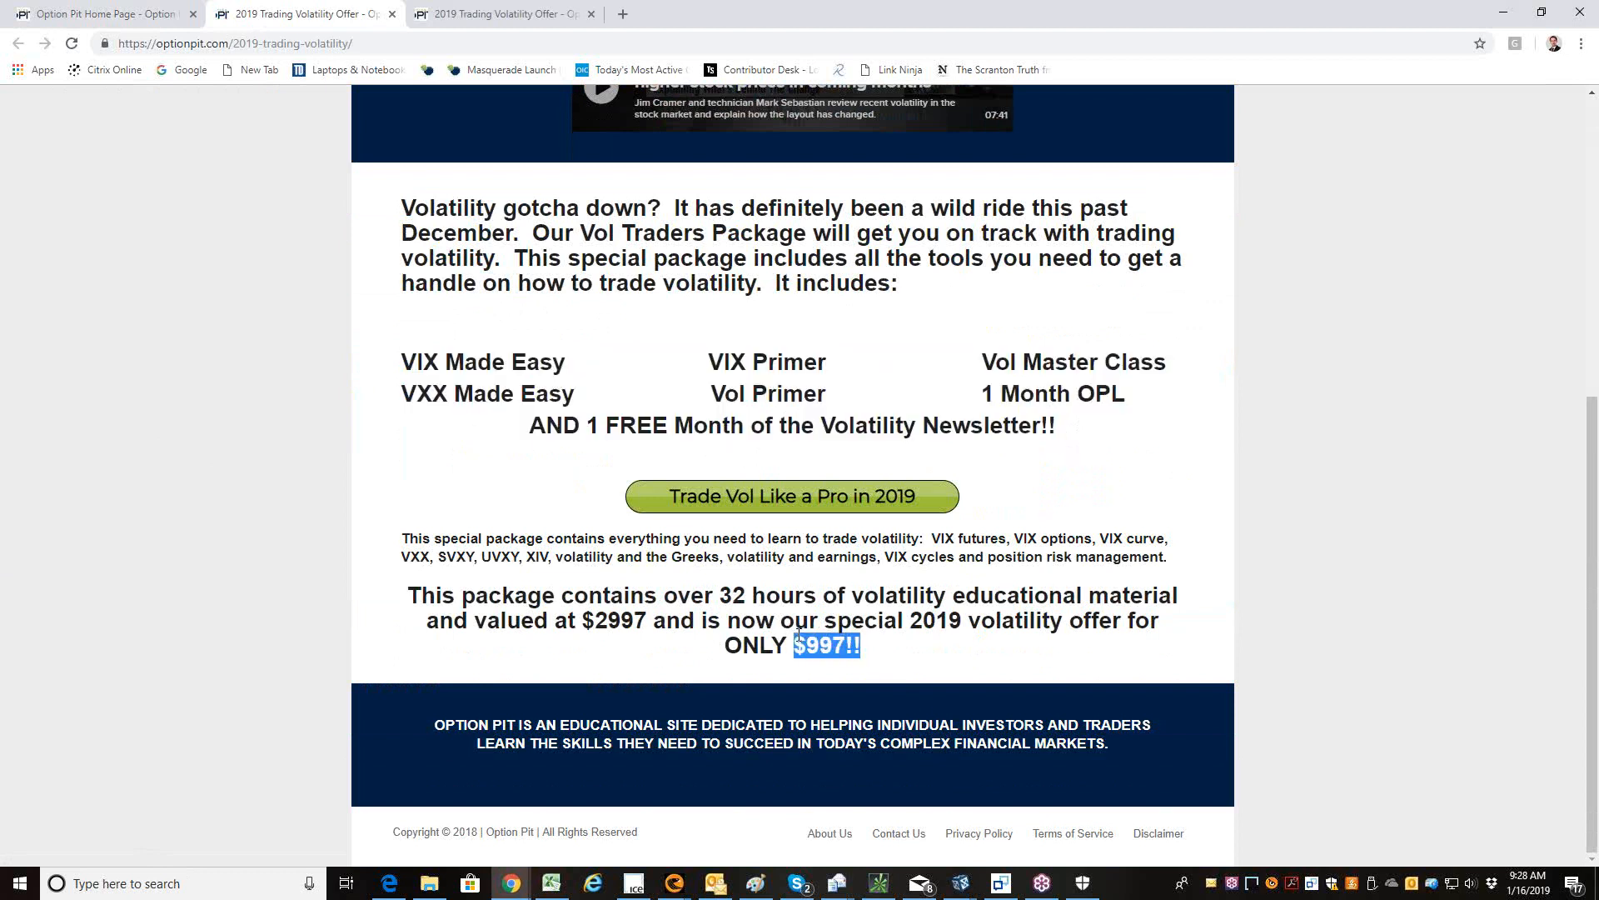
click(908, 642)
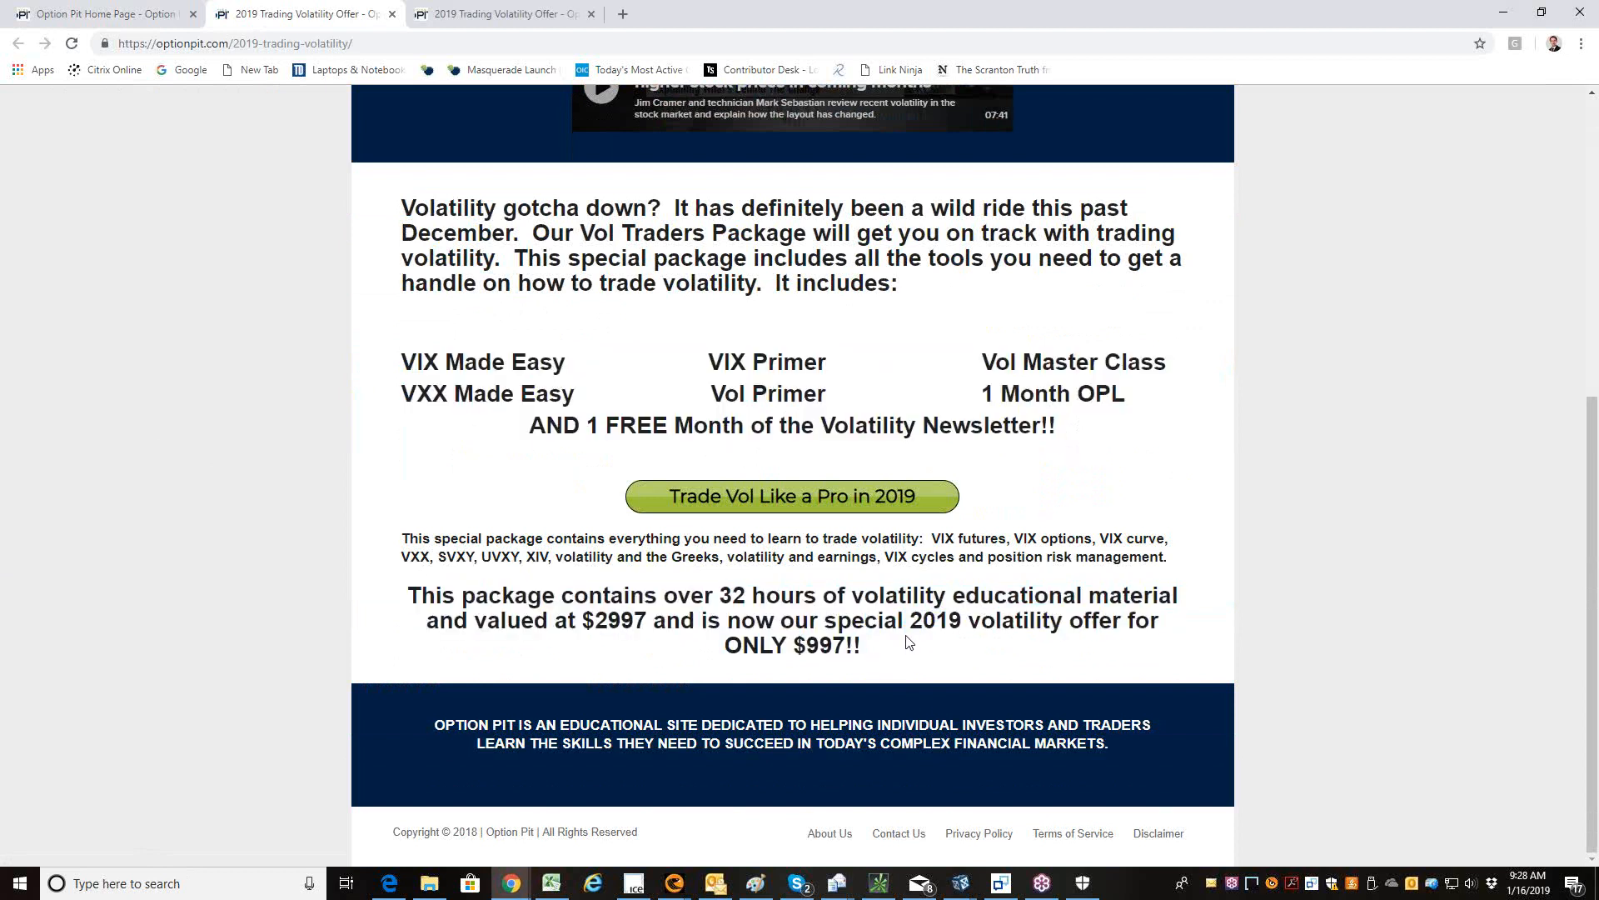
scroll(up, 3)
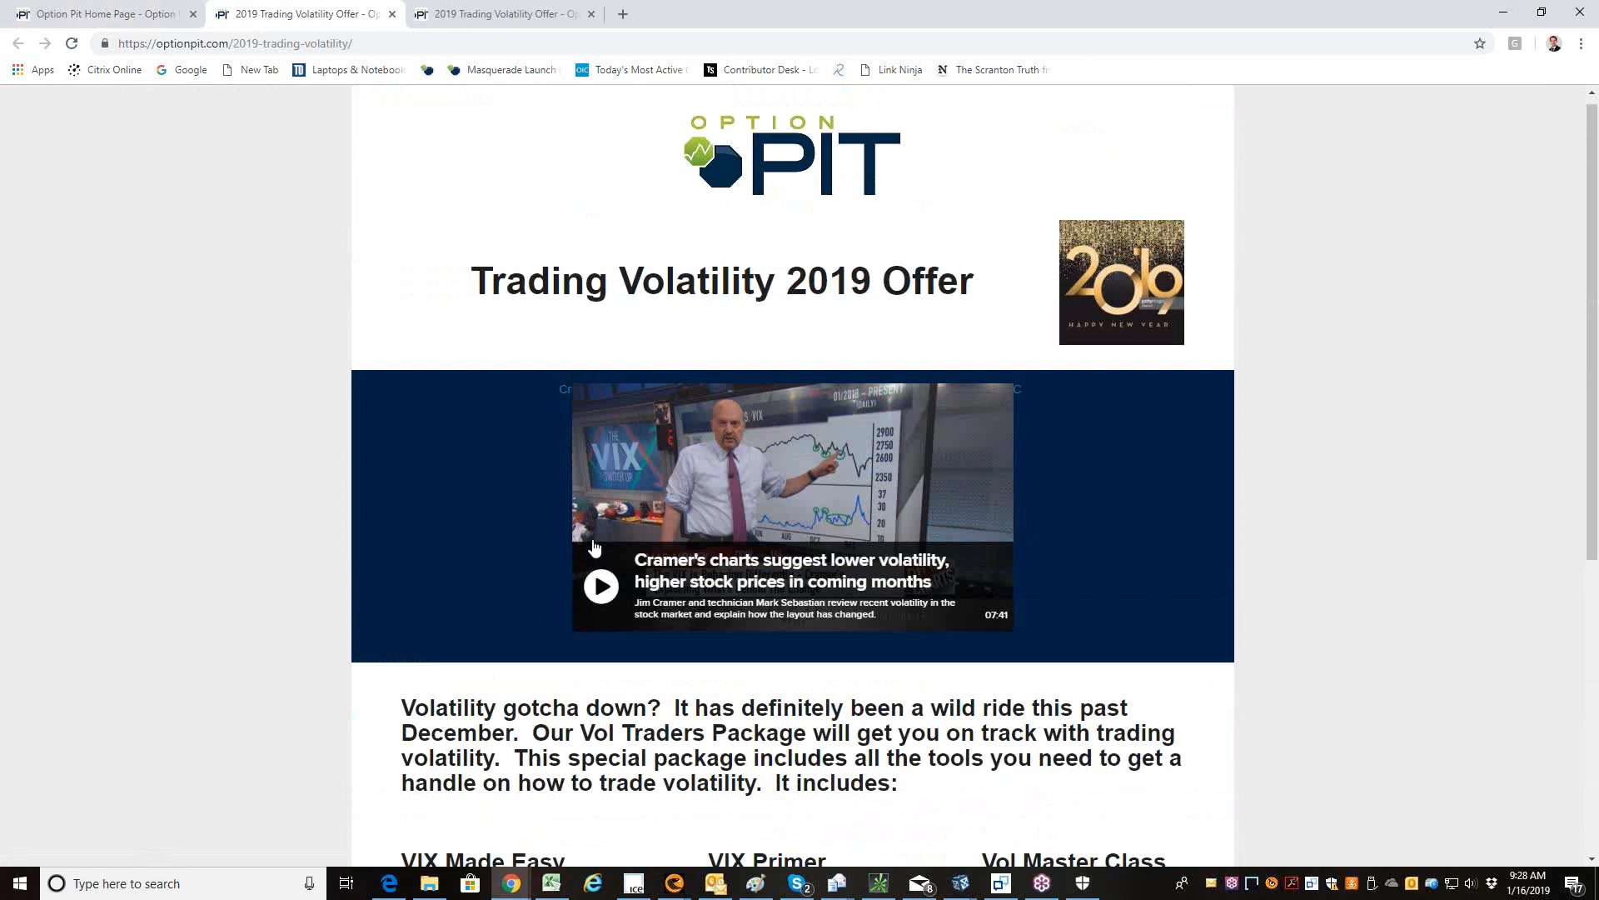
mouse_move(729, 610)
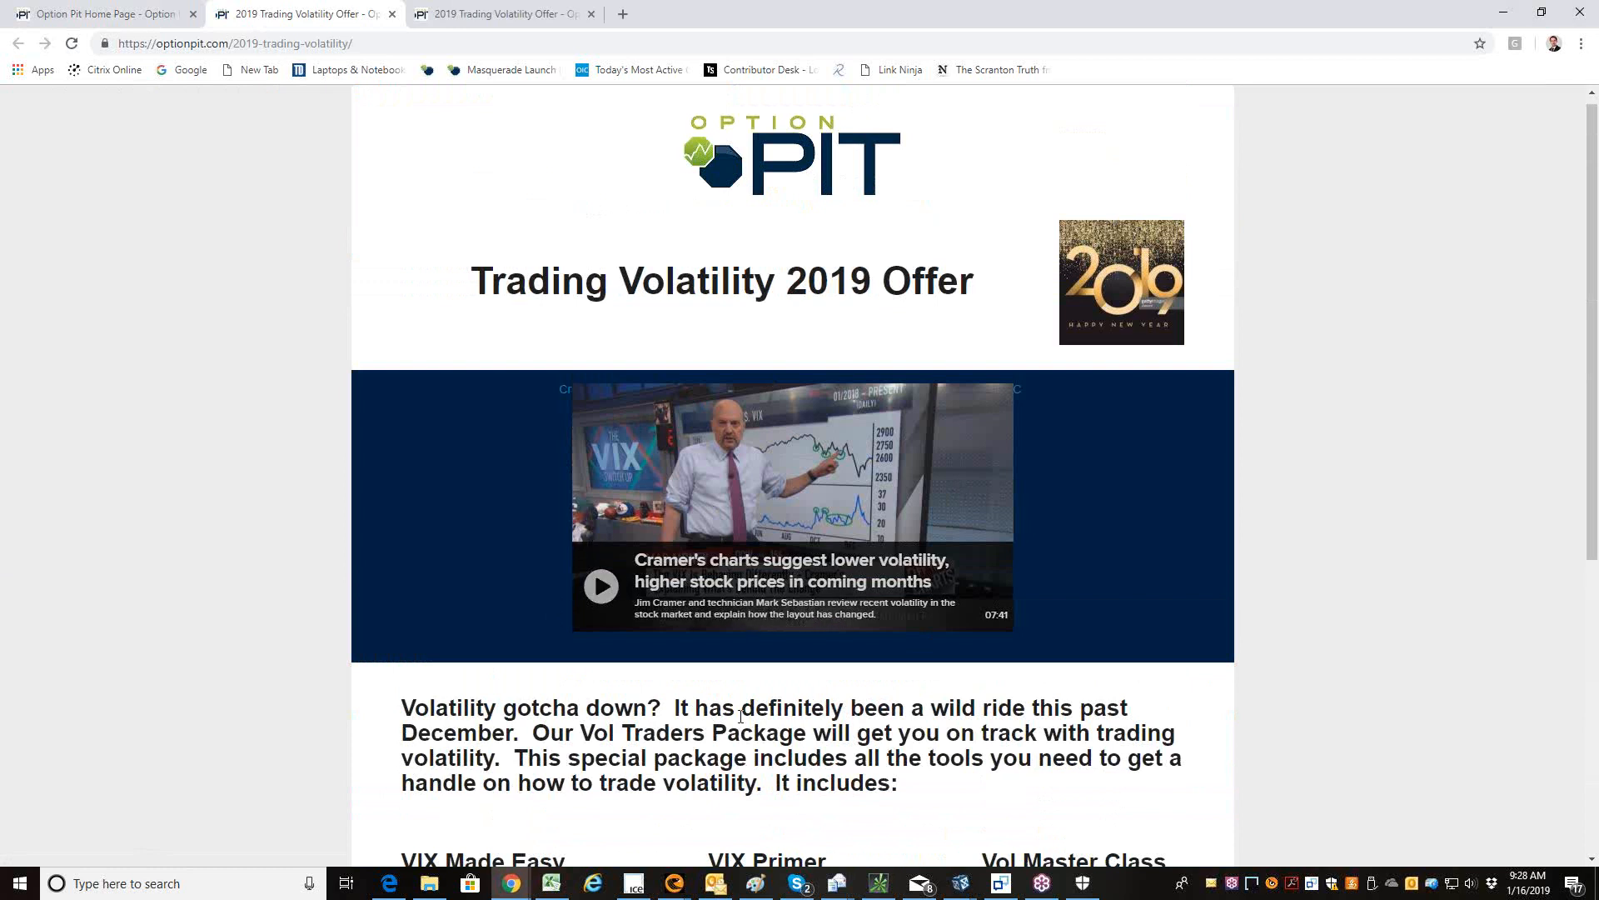
mouse_move(887, 481)
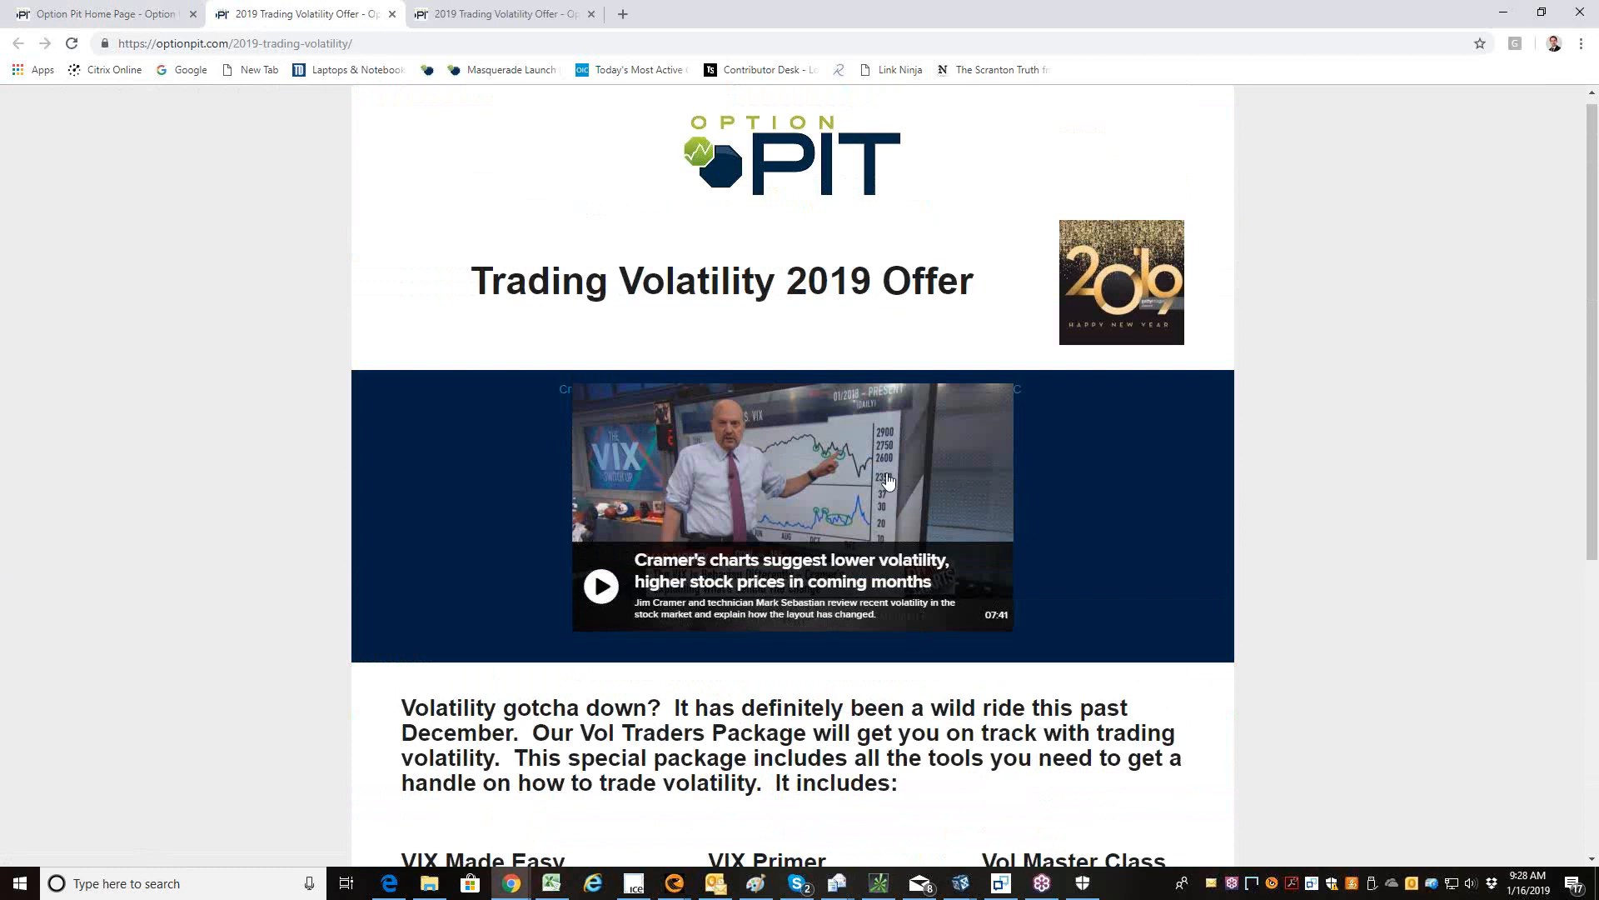
mouse_move(845, 667)
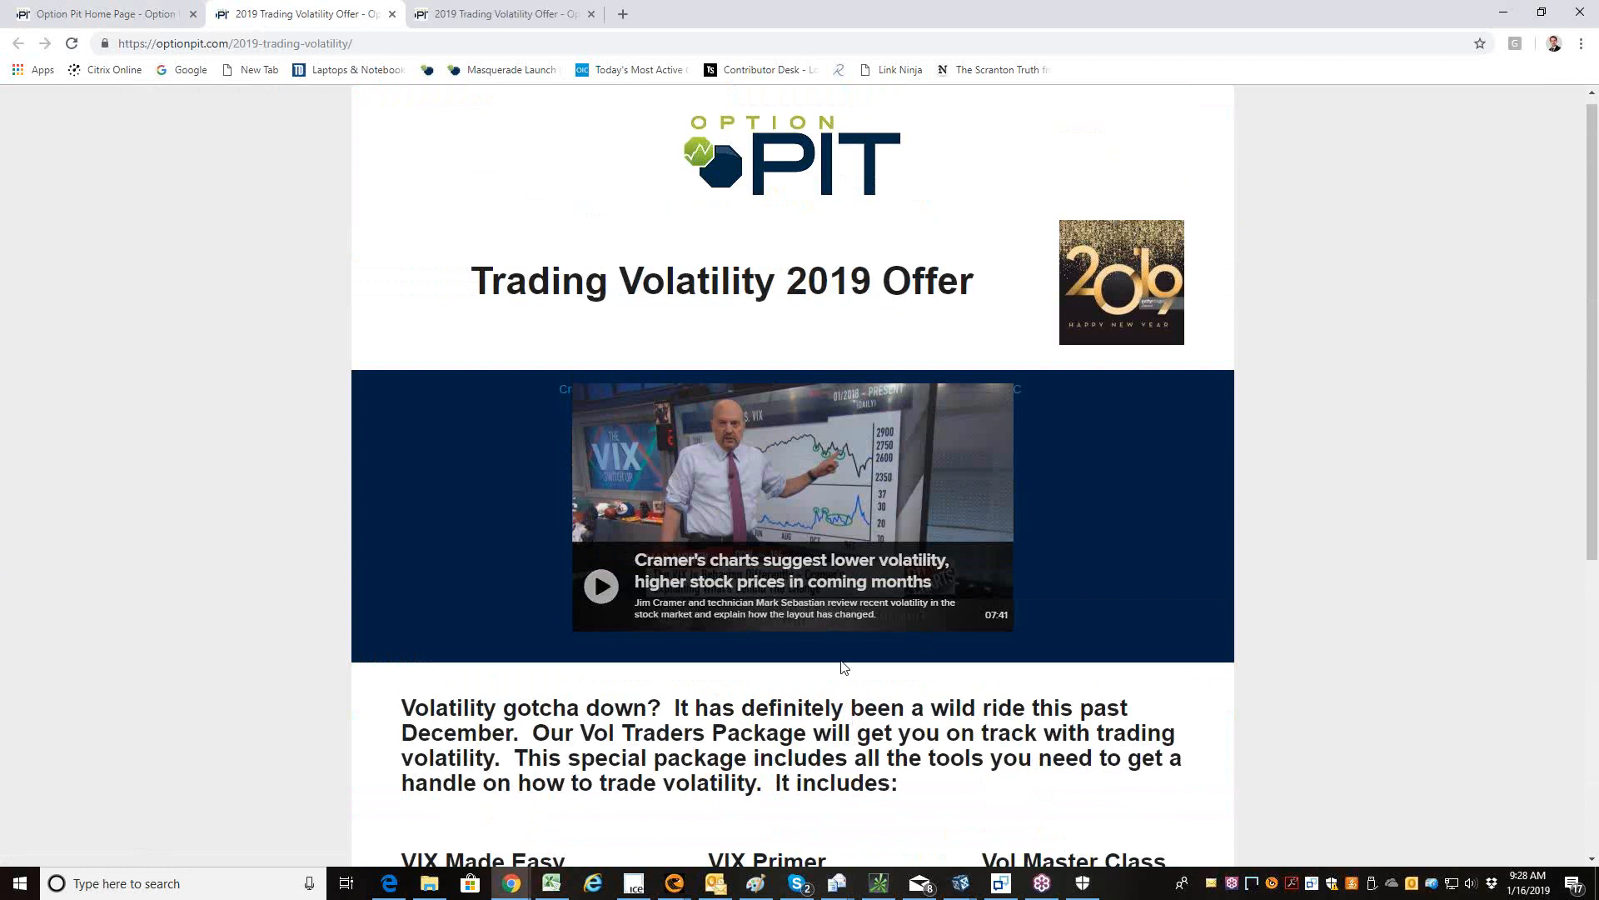
mouse_move(728, 509)
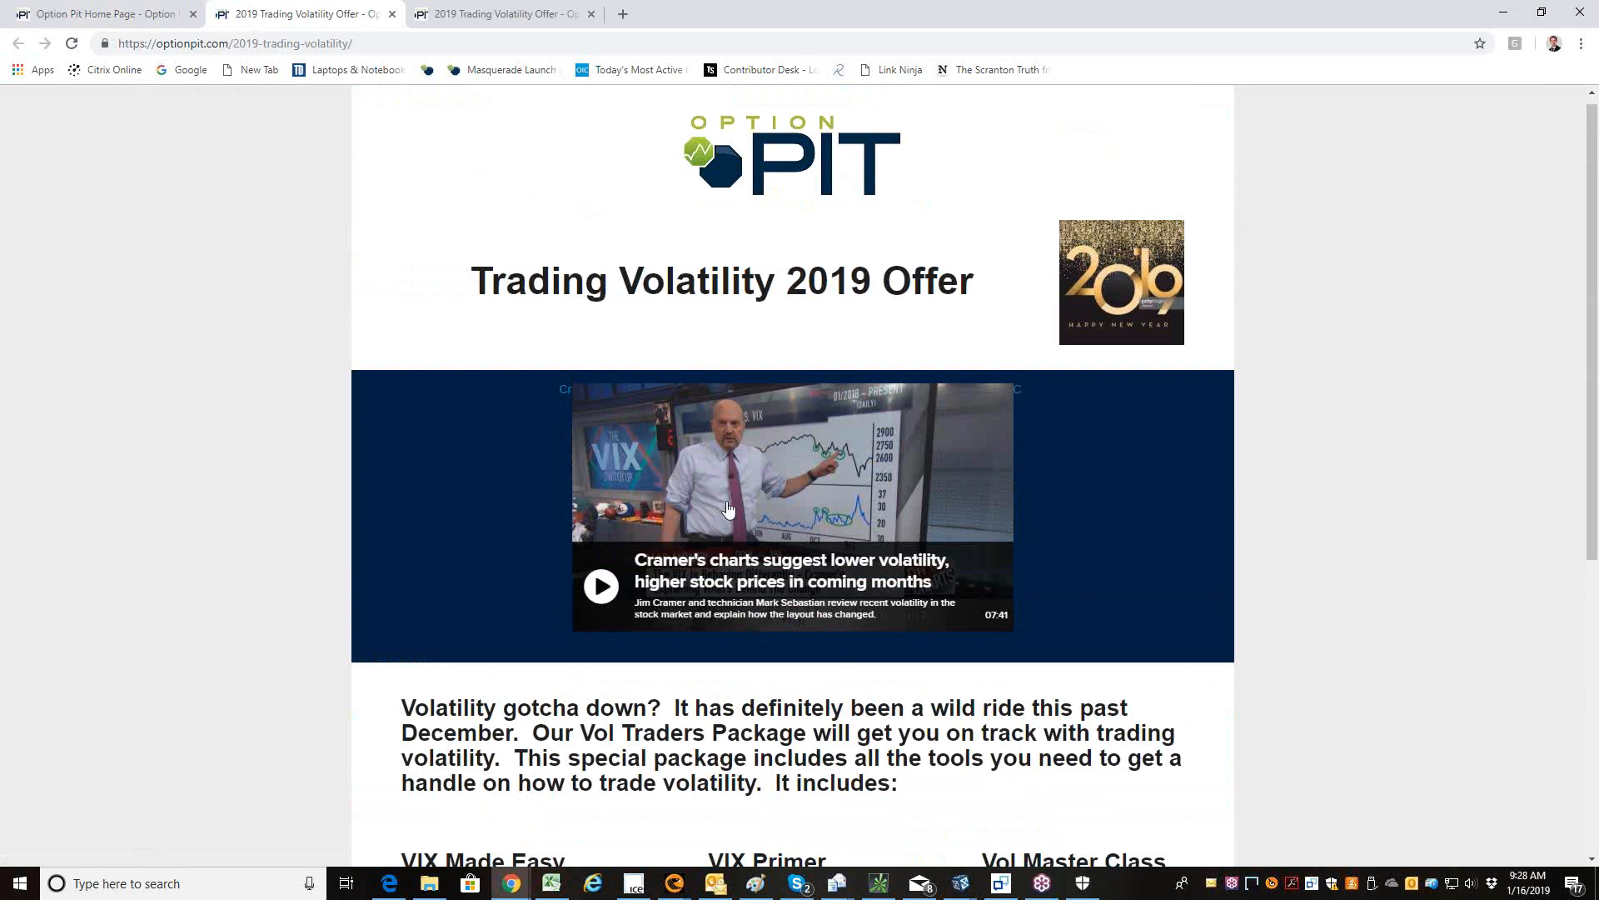
mouse_move(742, 500)
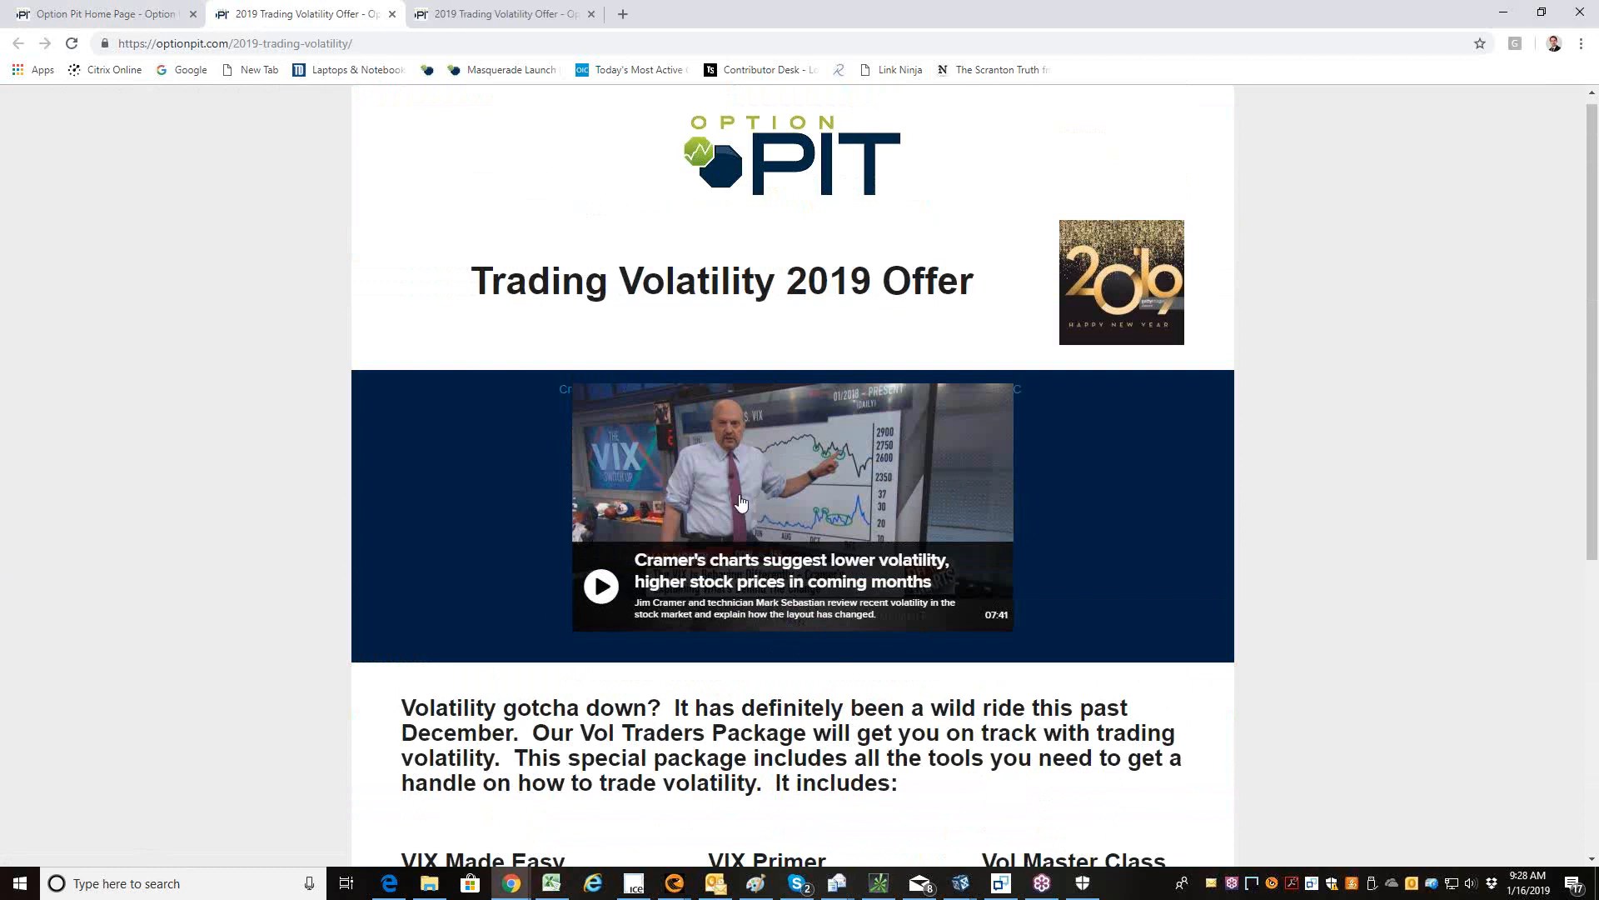
mouse_move(785, 531)
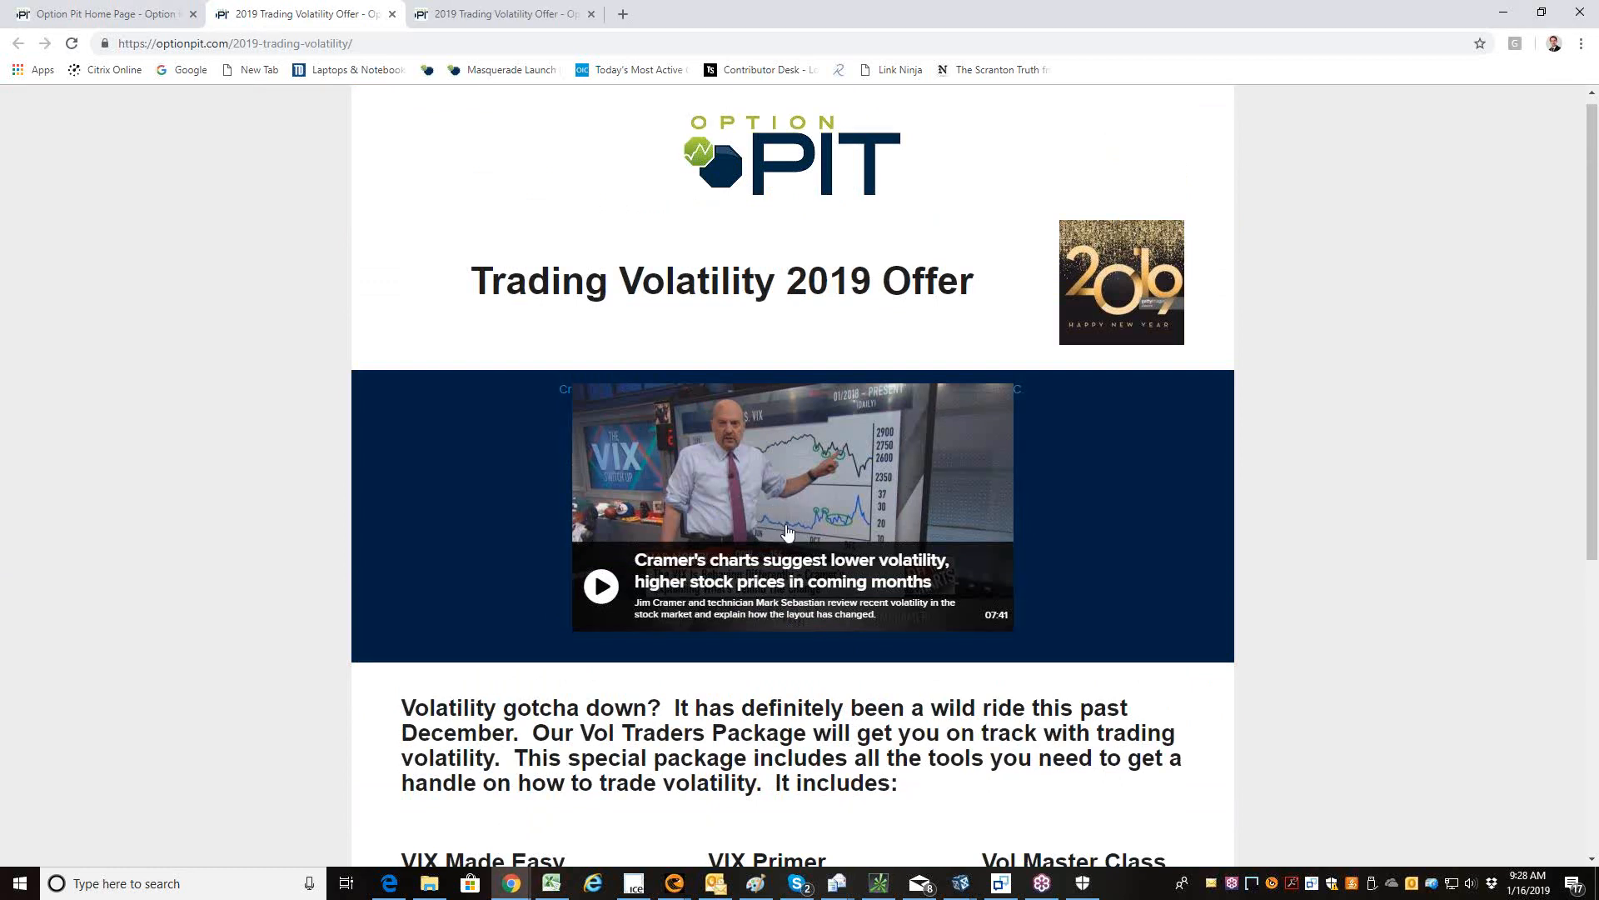
mouse_move(794, 531)
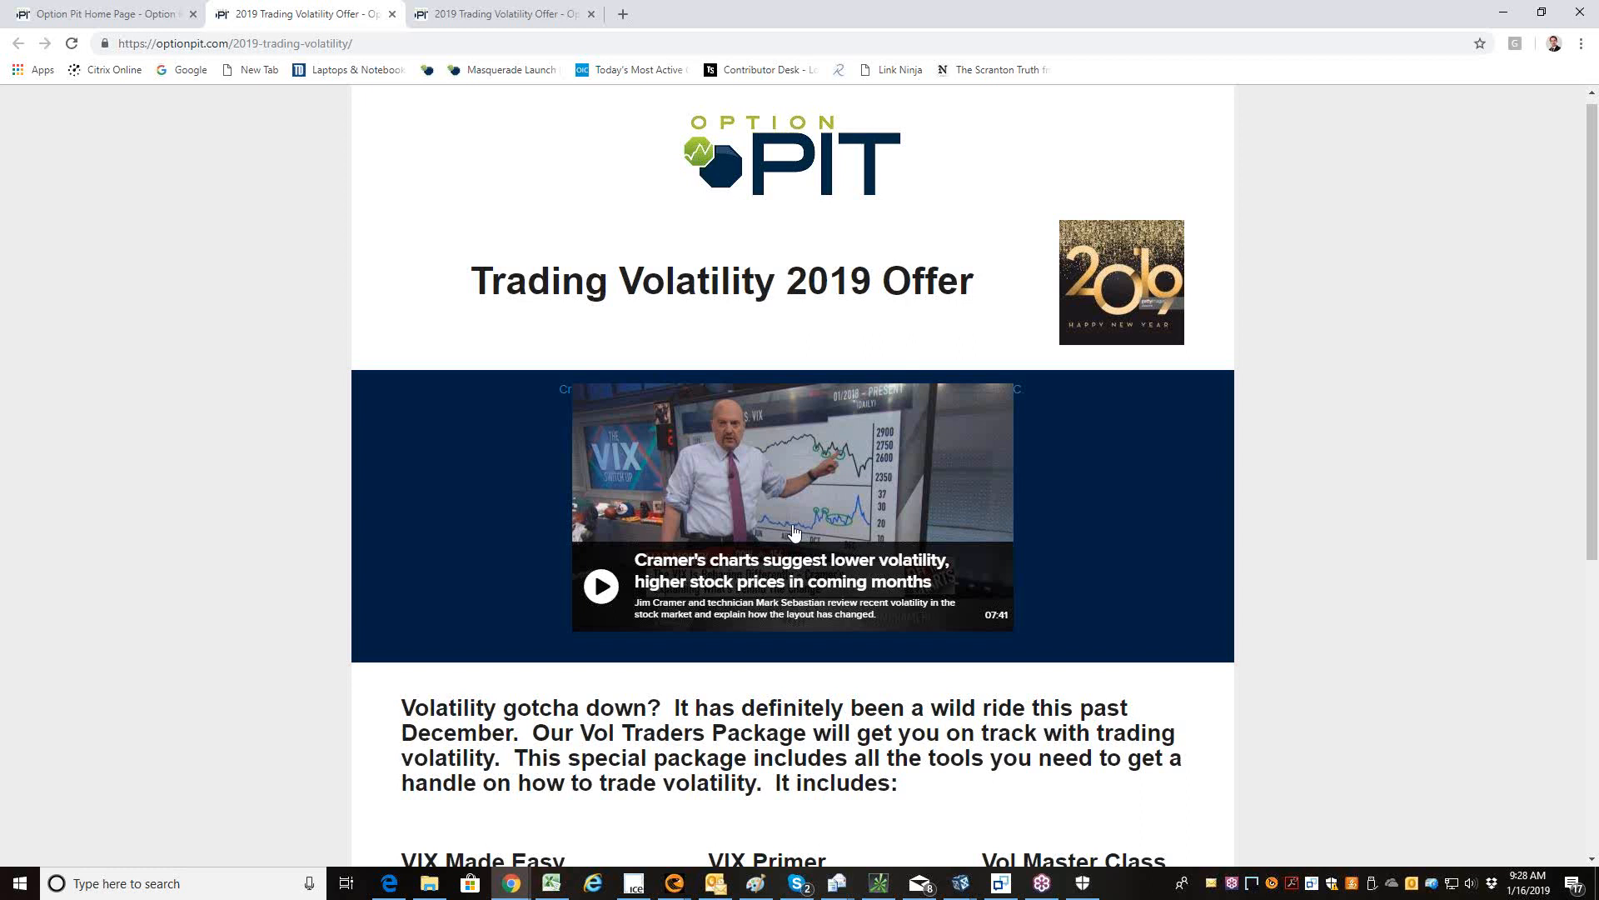
mouse_move(795, 532)
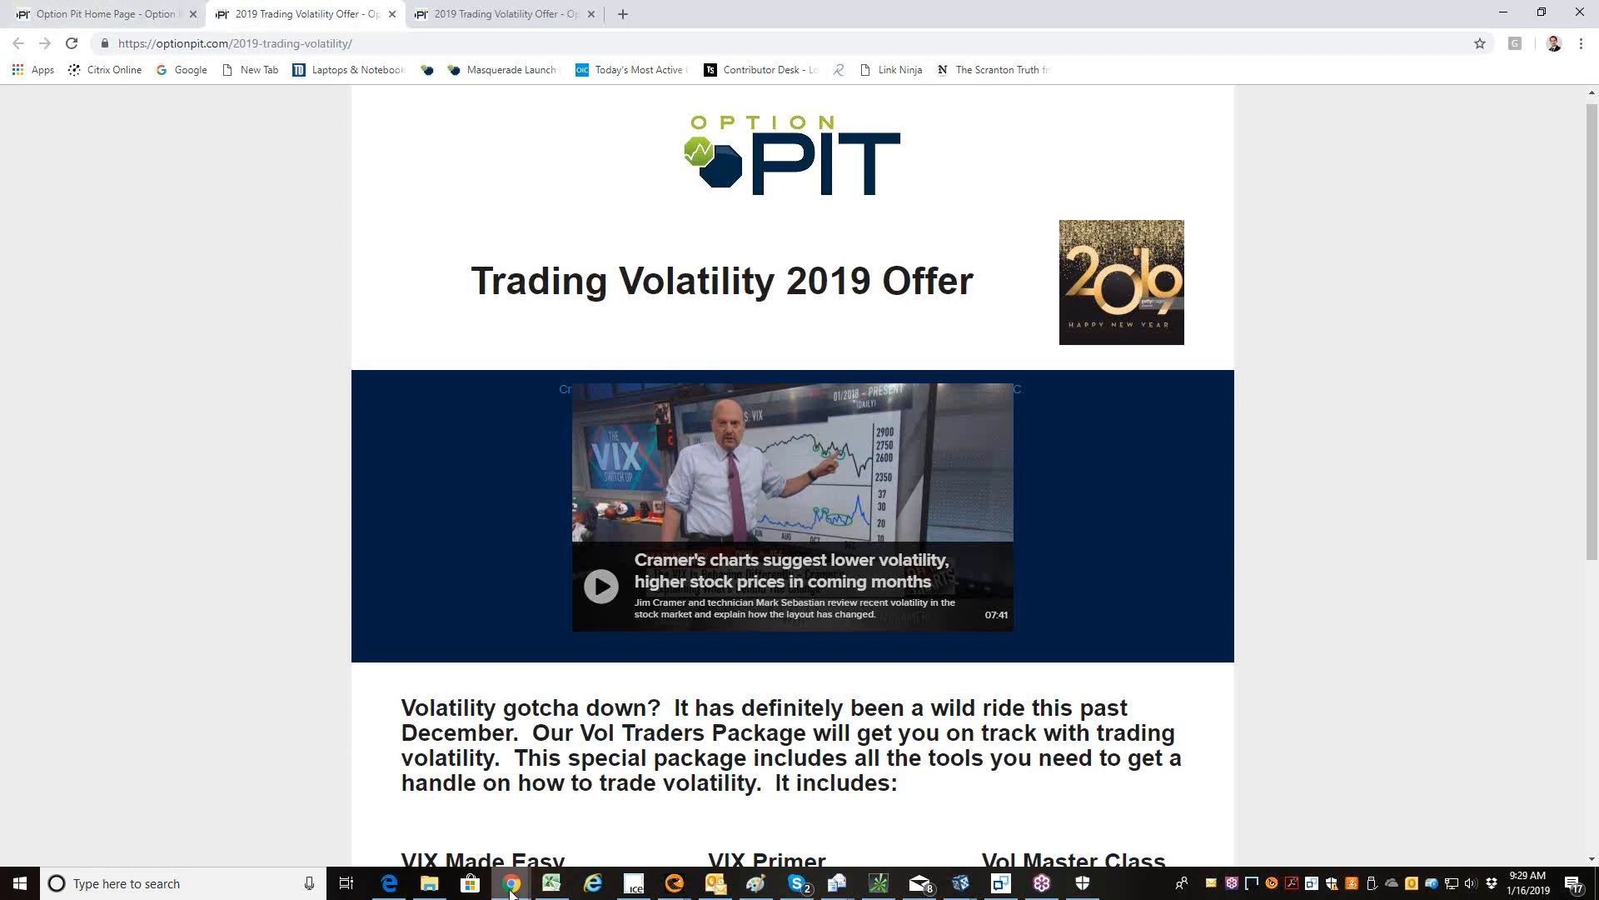
- Bring the Sterling VolTrader S&P 500 chart and option windows to the front
click(101, 13)
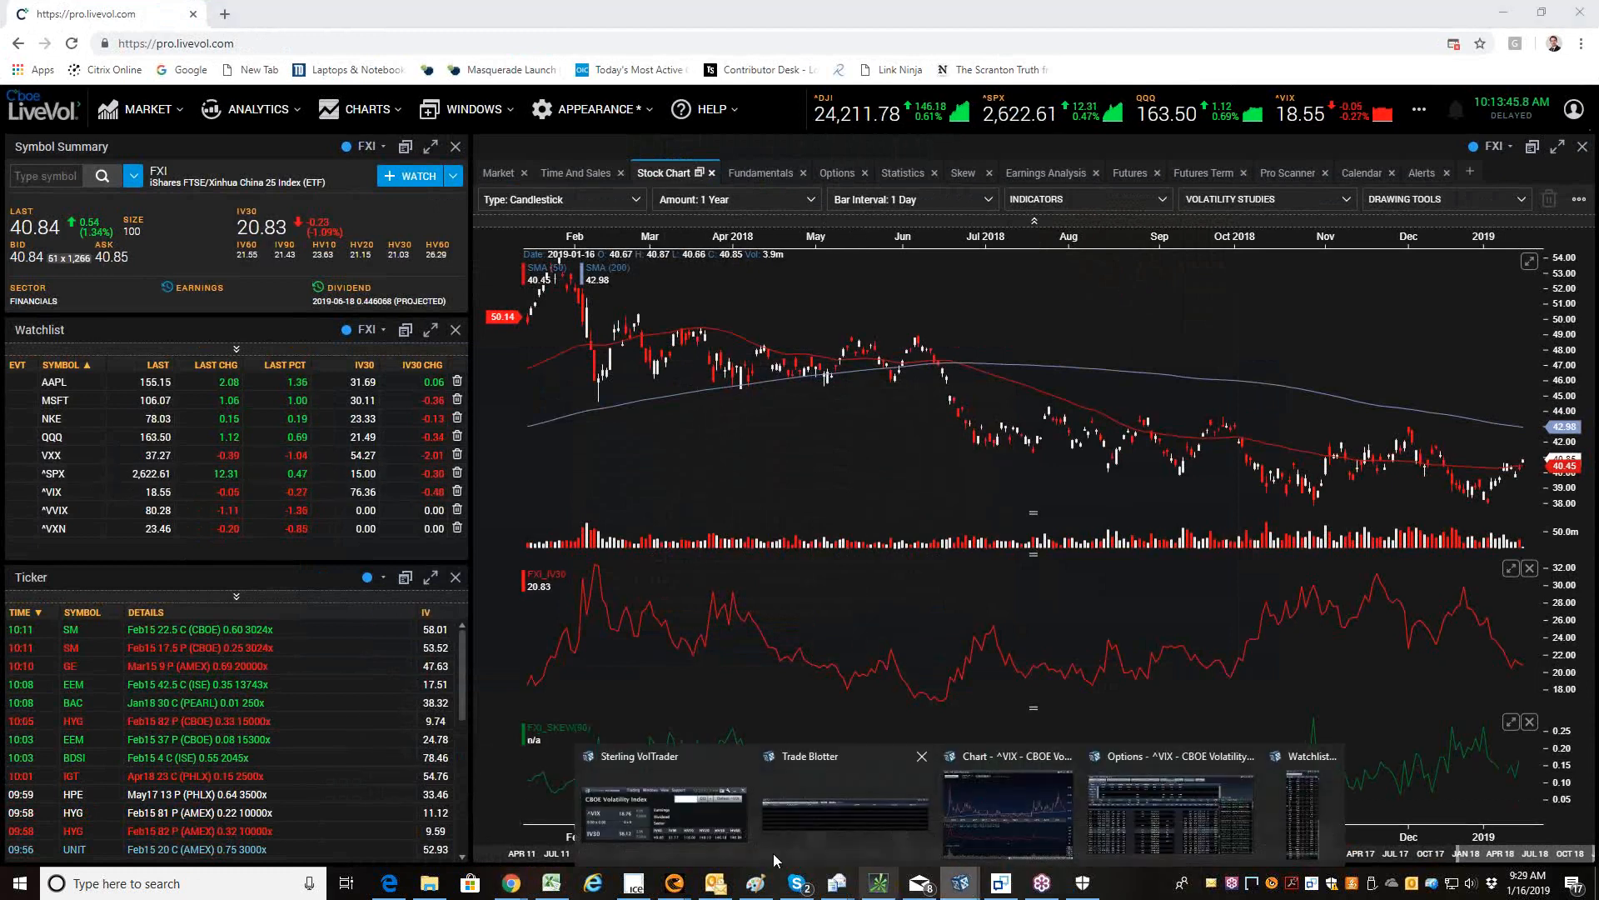
click(660, 805)
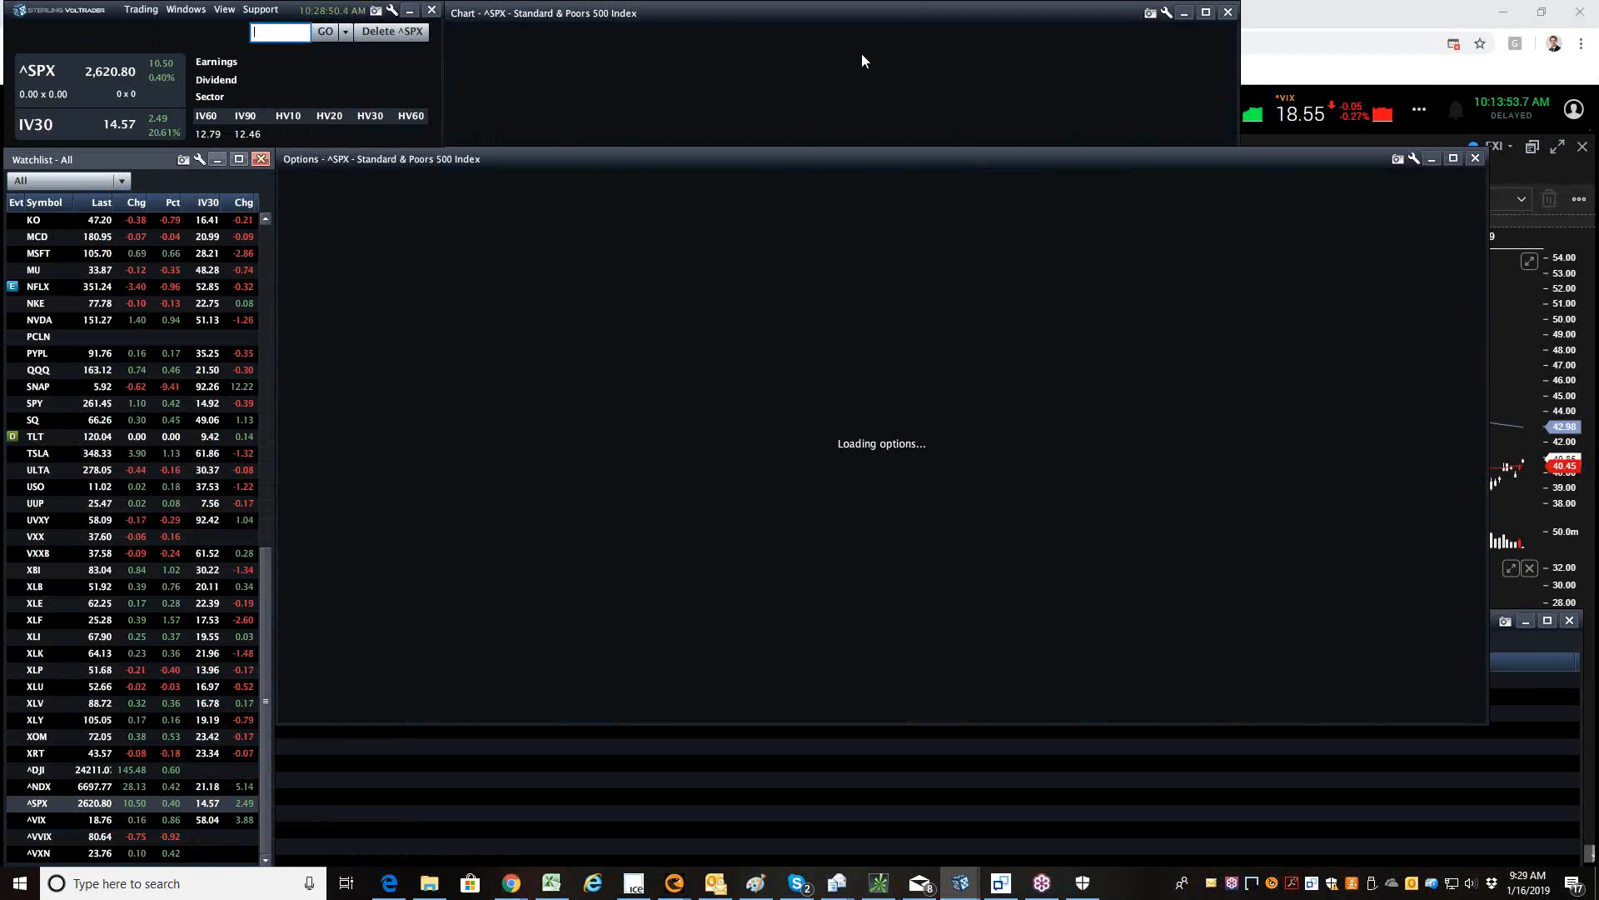
mouse_move(115, 80)
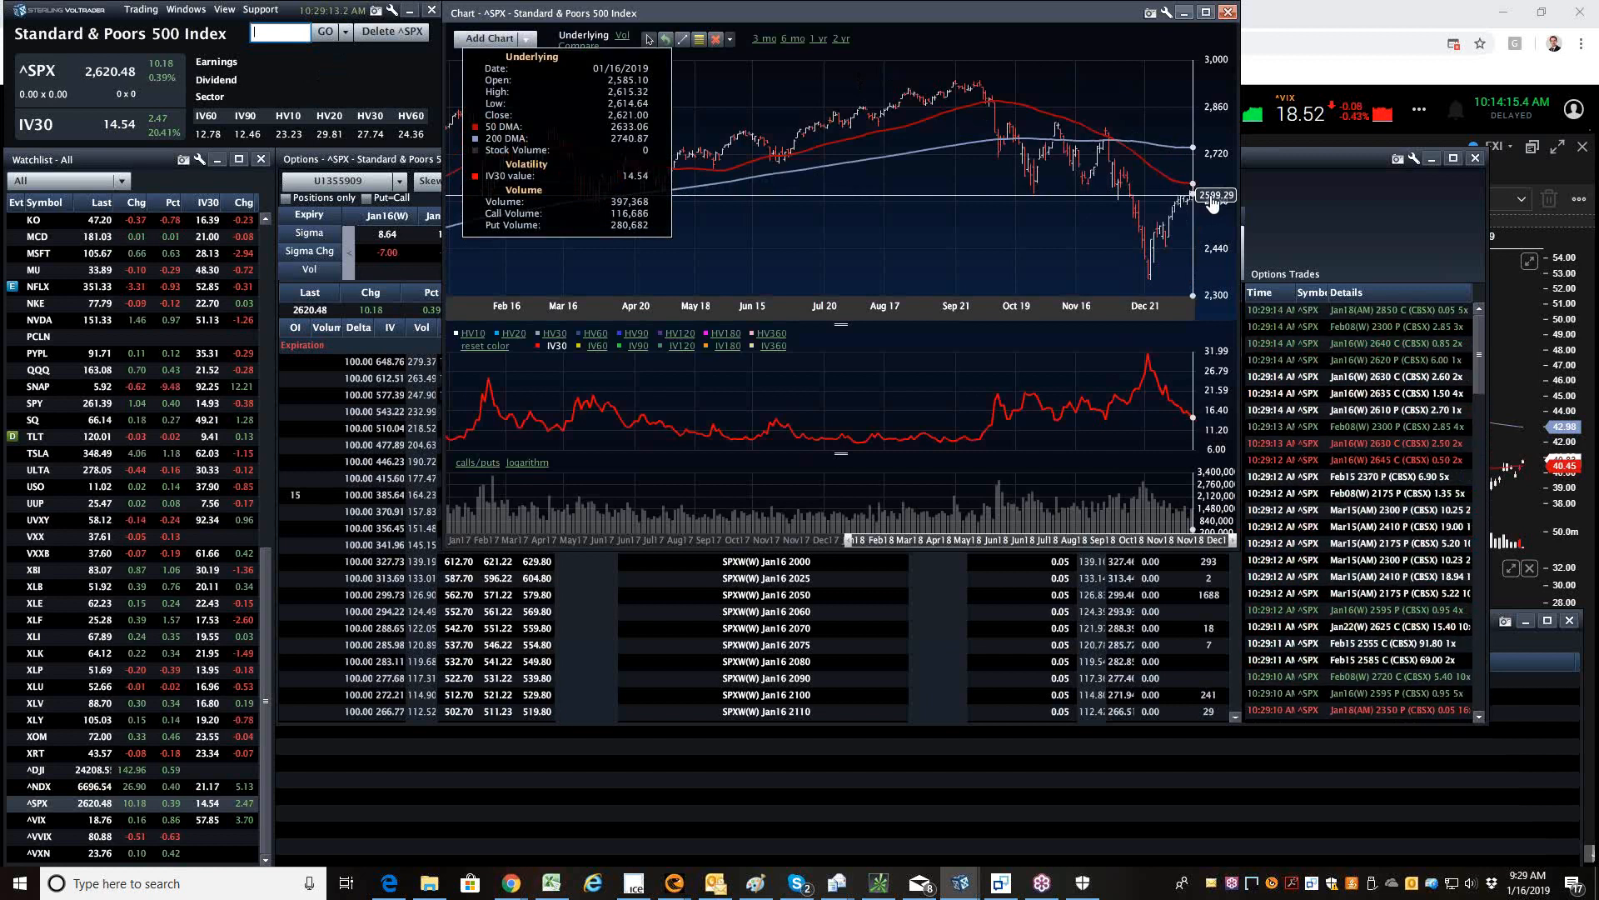
mouse_move(1149, 194)
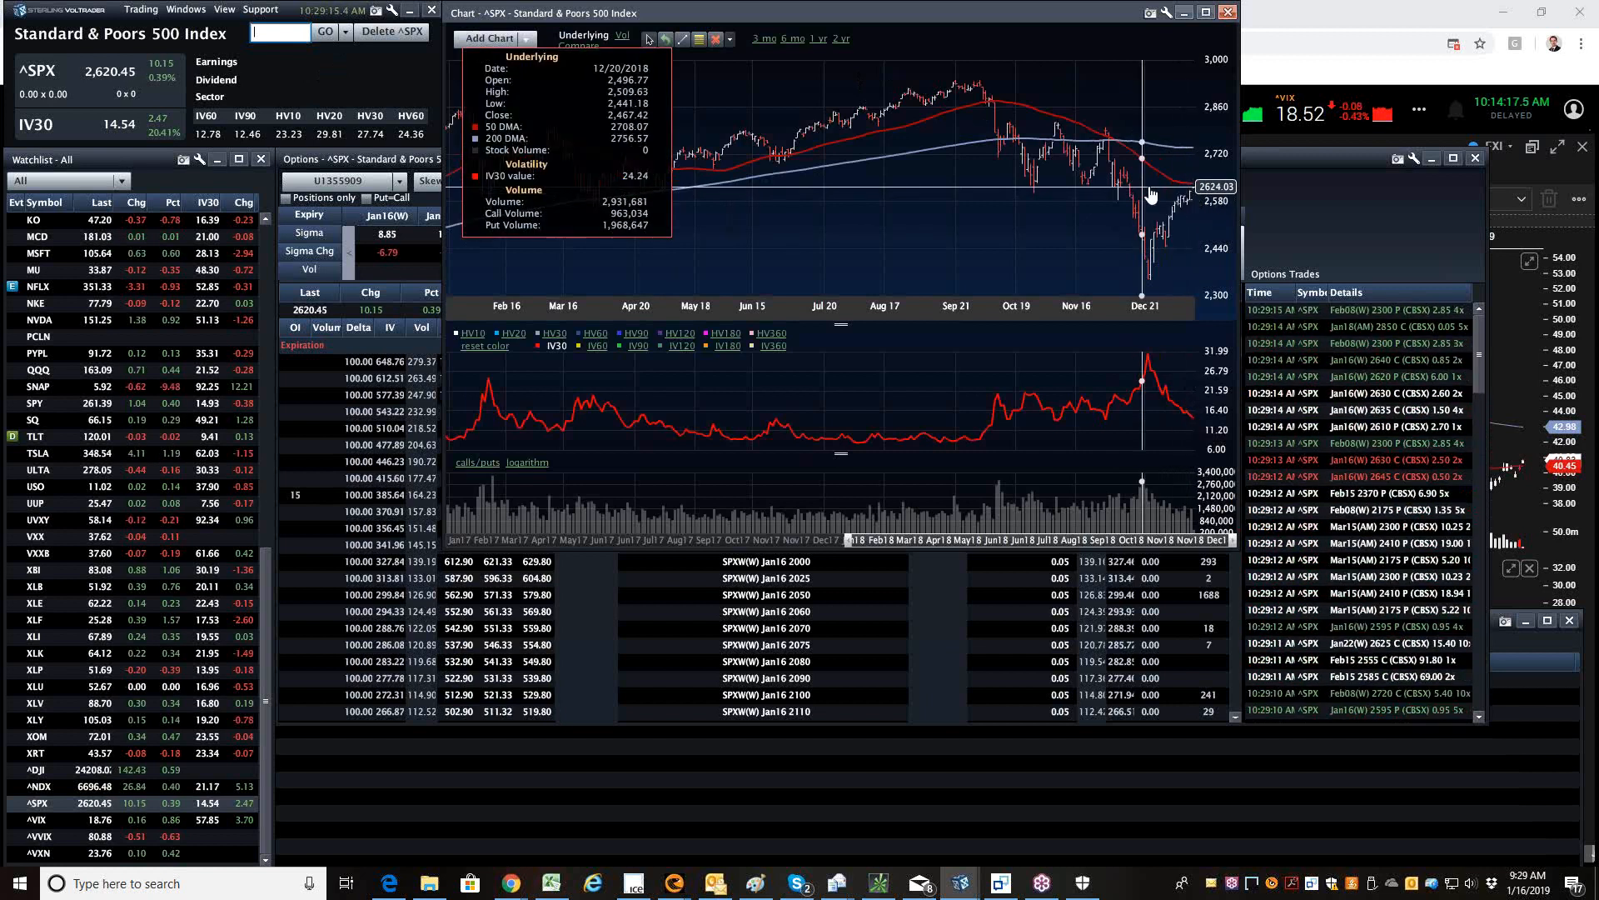
mouse_move(1189, 199)
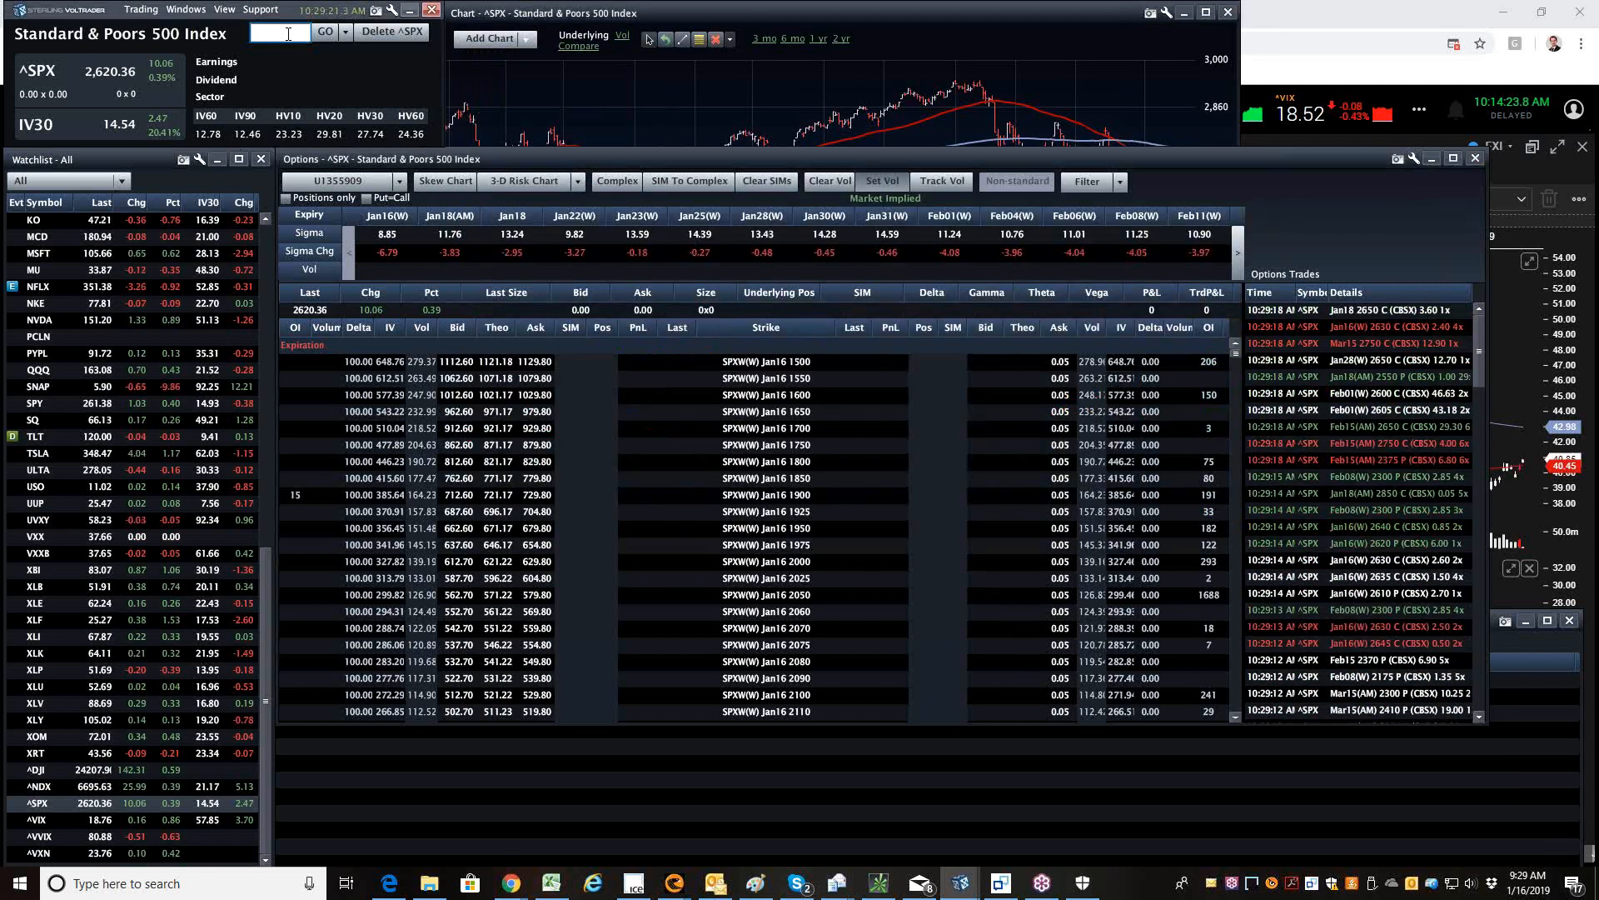
- Load ^VIX CBOE Volatility Index into the quote, chart and option chain
text(vix)
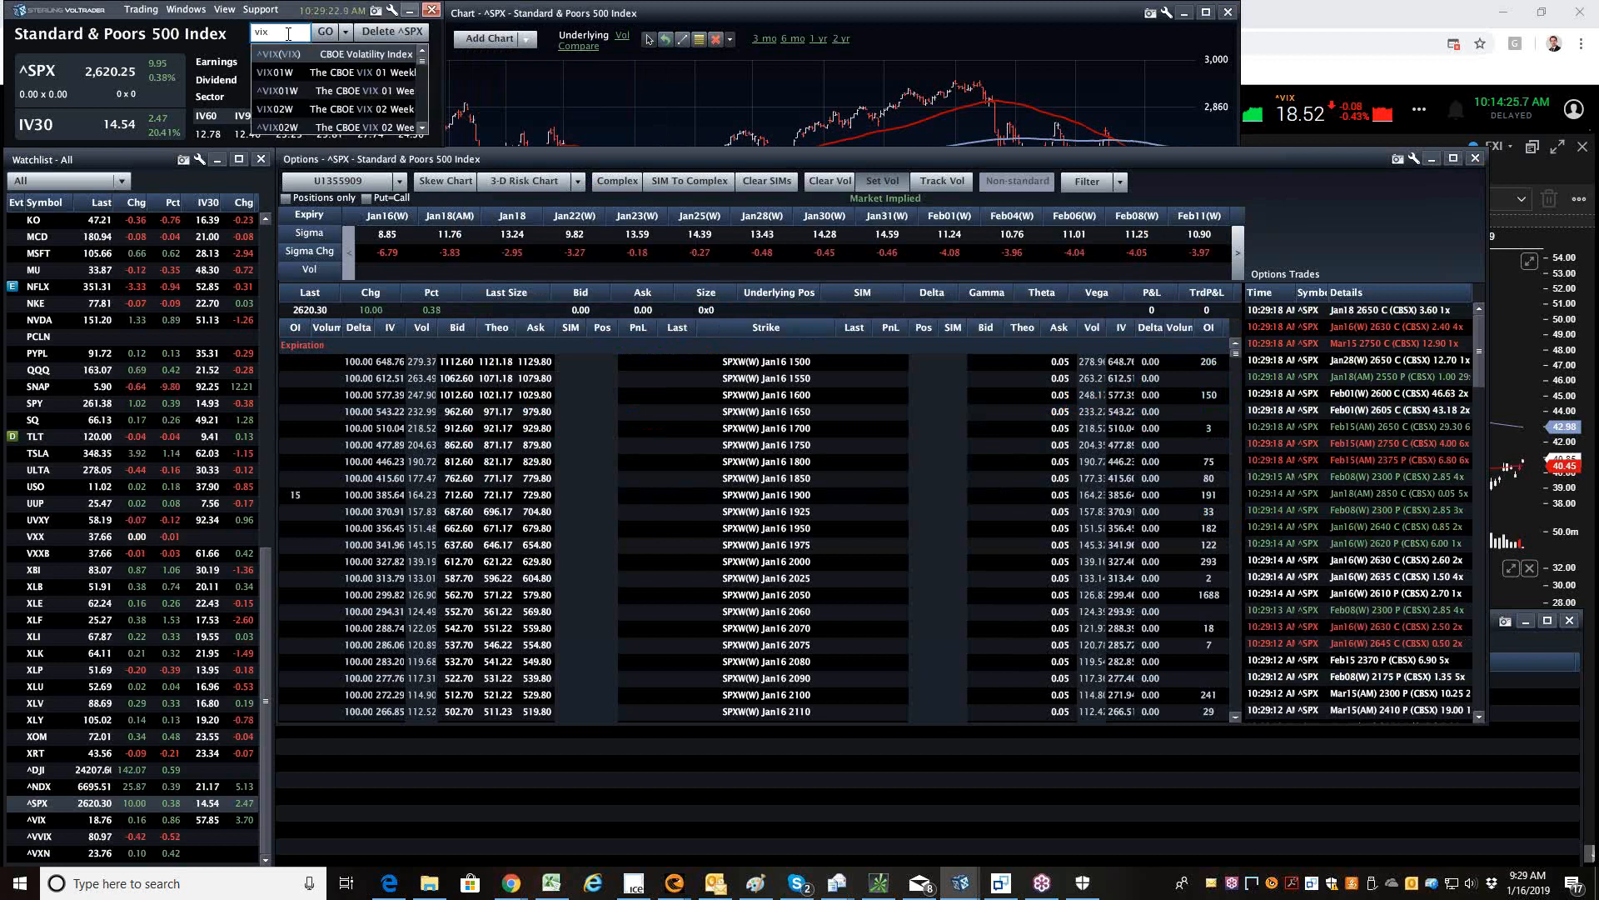
click(336, 54)
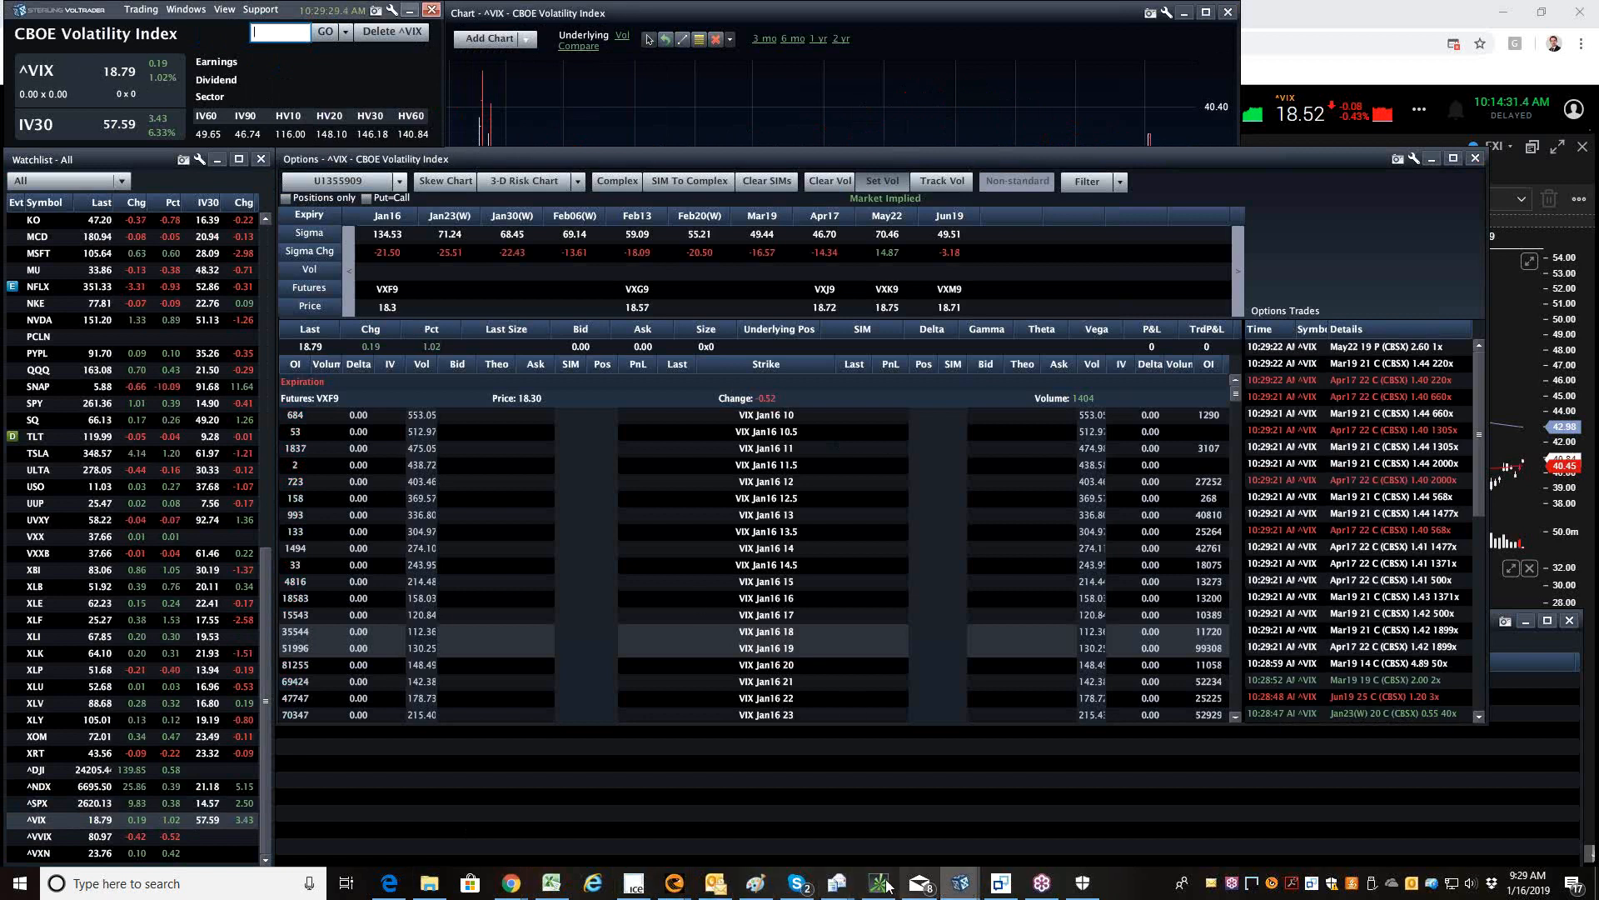
click(509, 883)
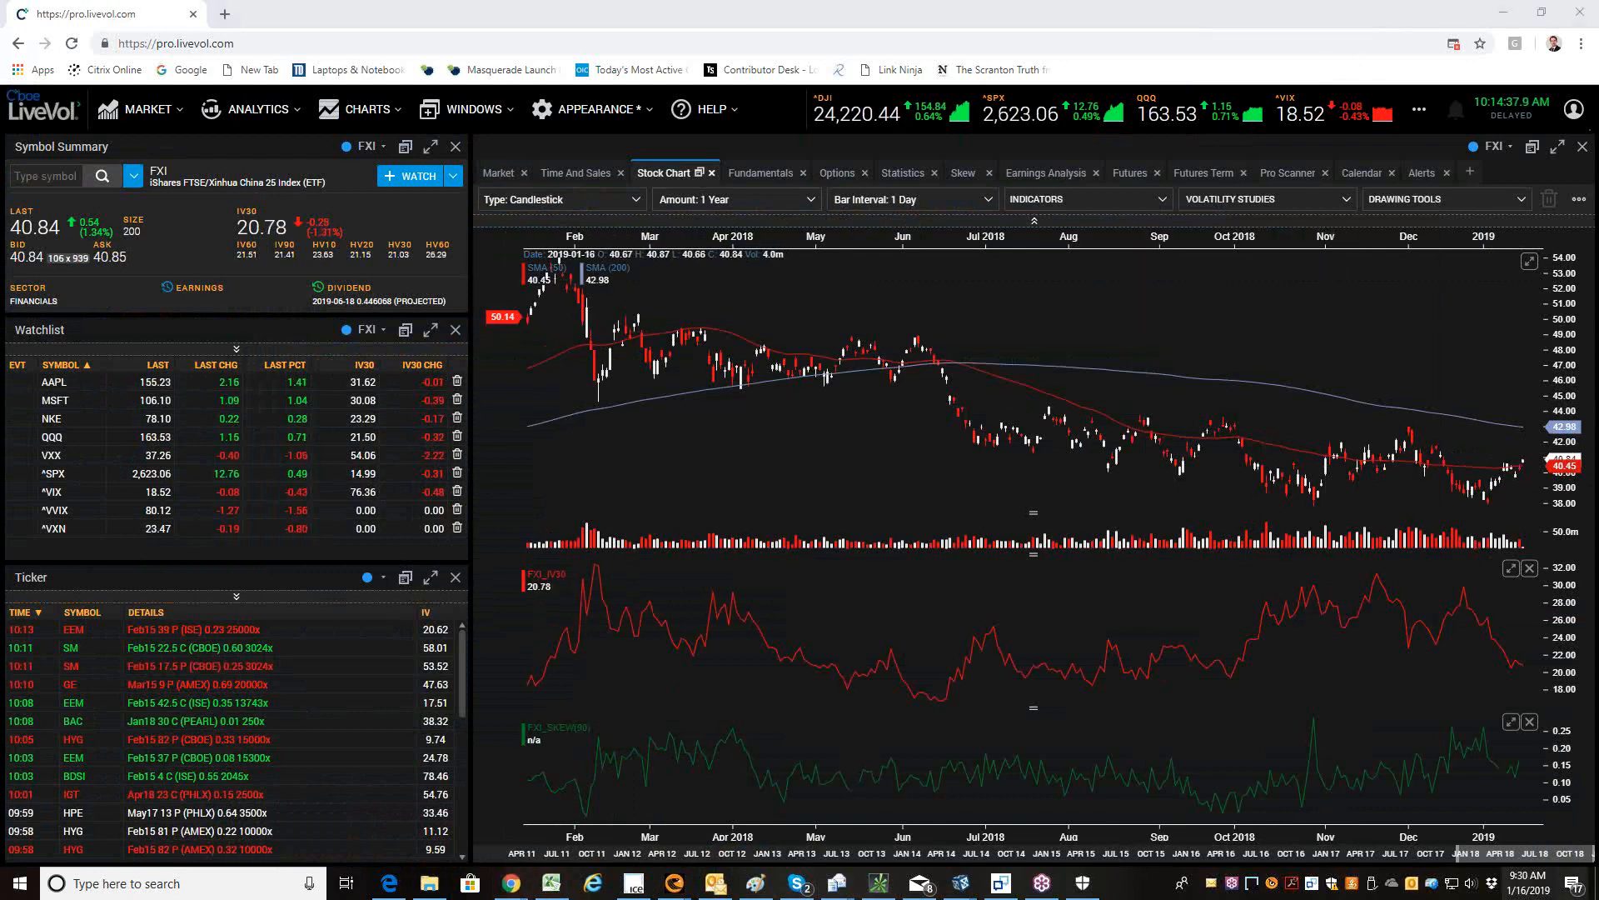
mouse_move(981, 289)
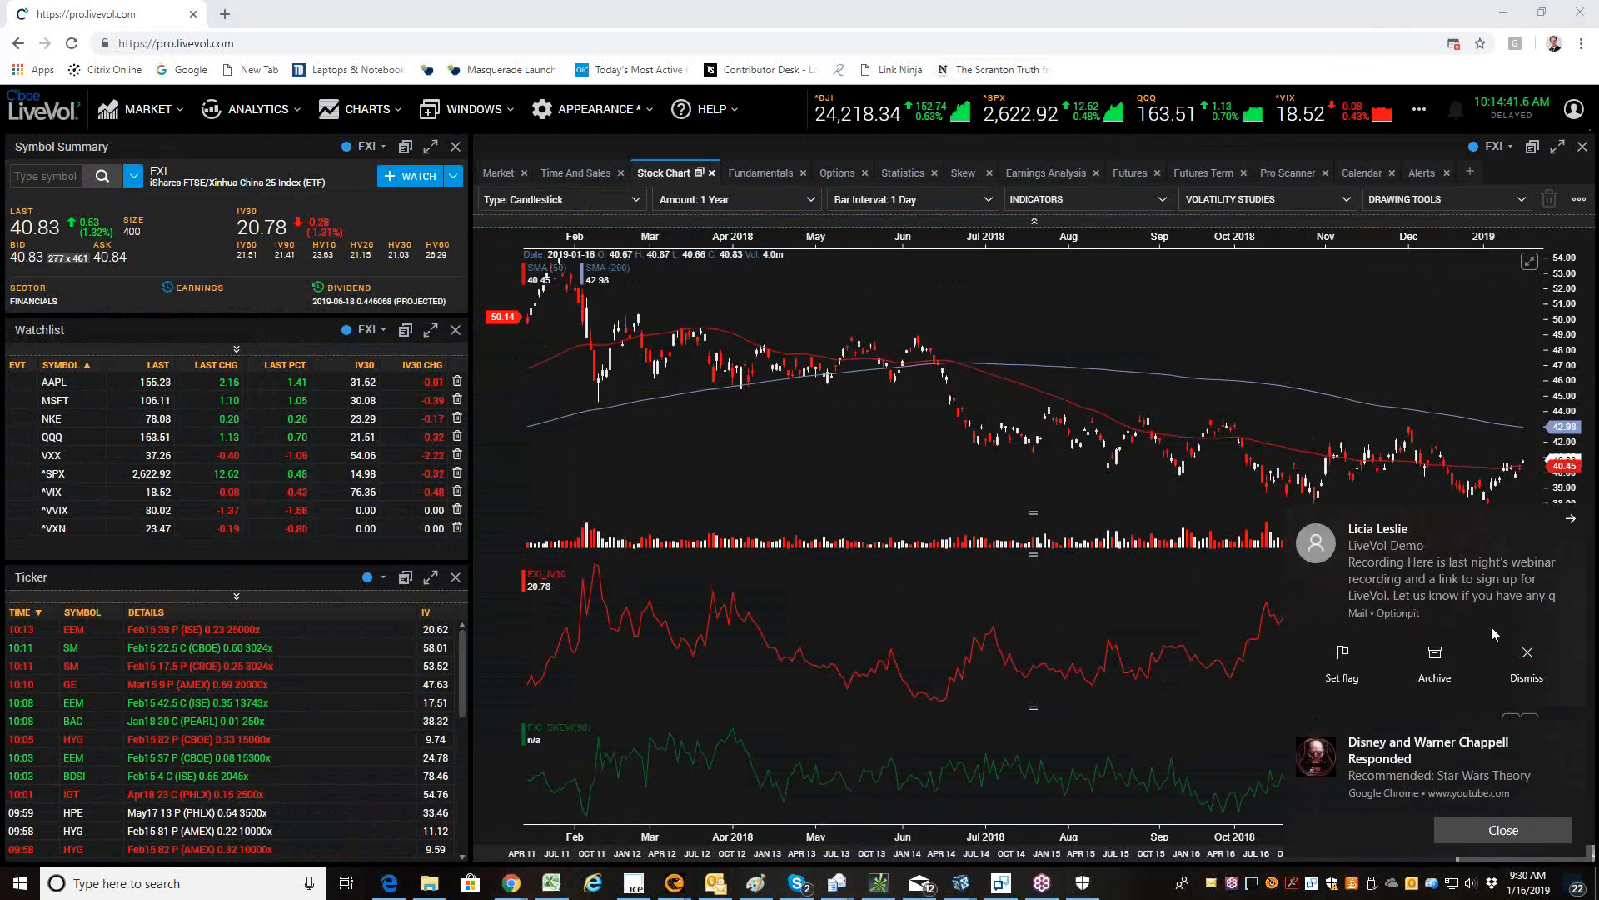
- Dismiss the mail, calendar and other notifications covering the LiveVol FXI chart
click(1526, 658)
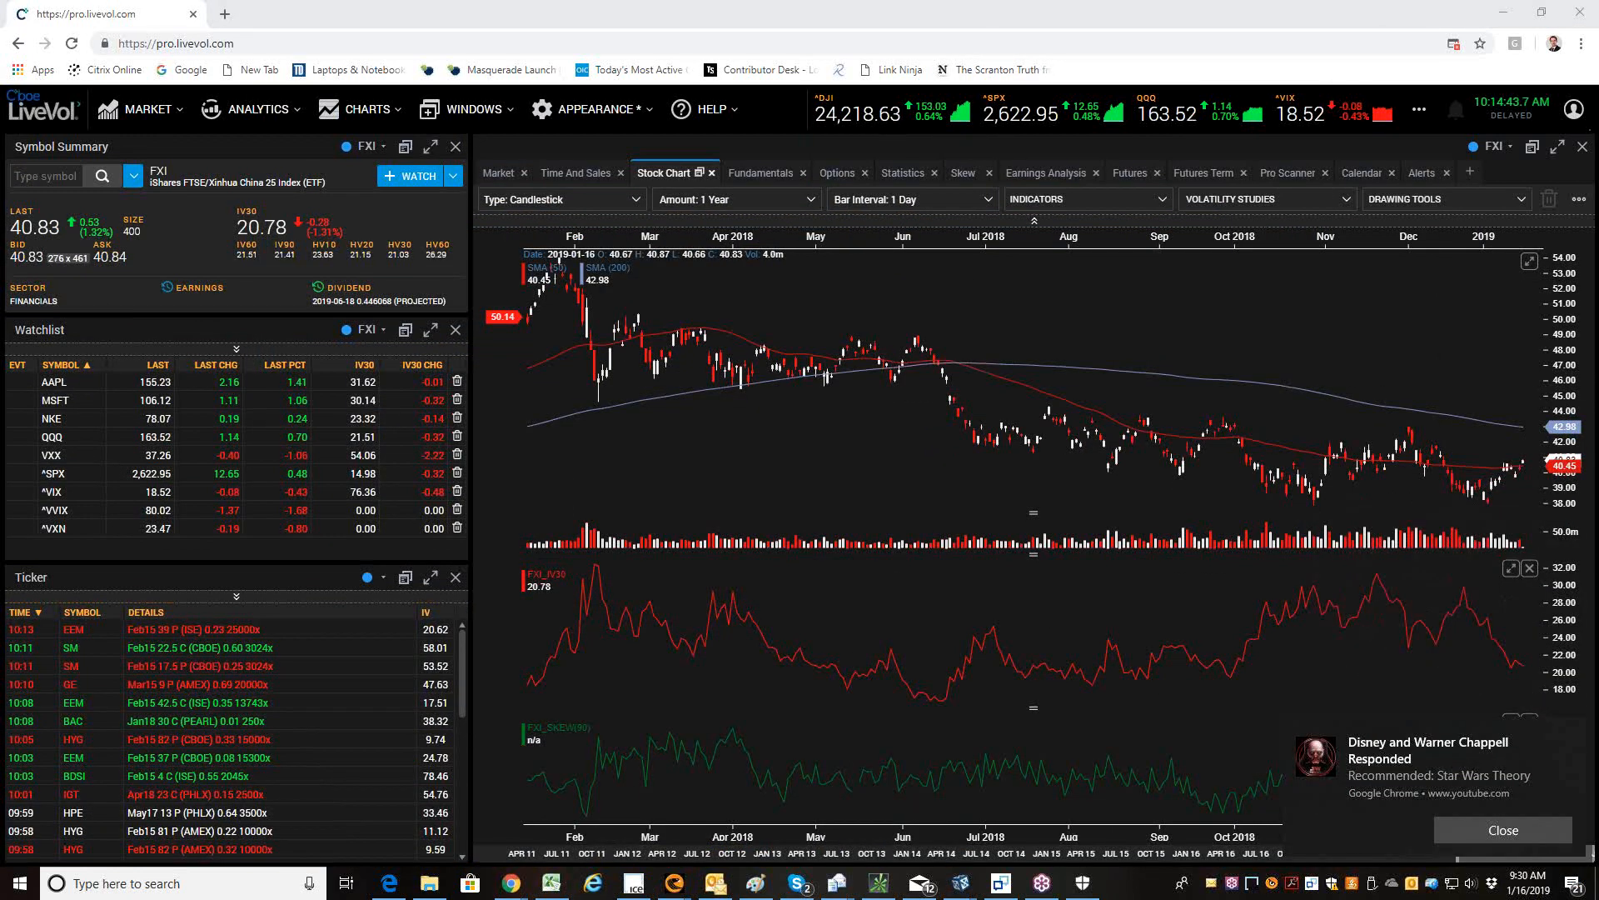
click(1503, 829)
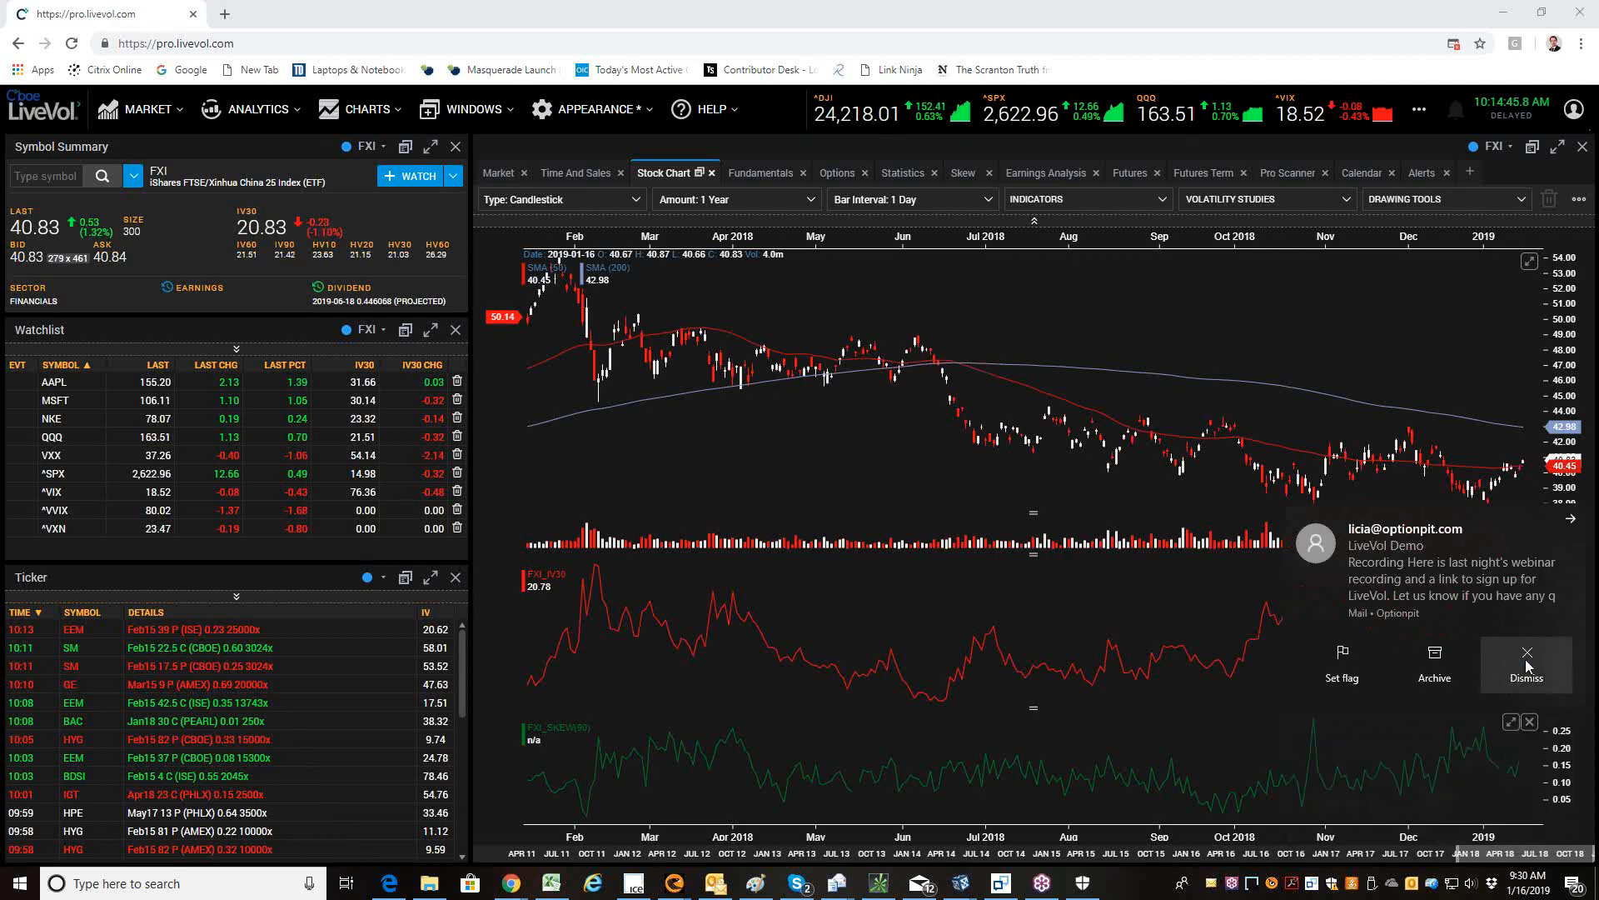
click(1527, 663)
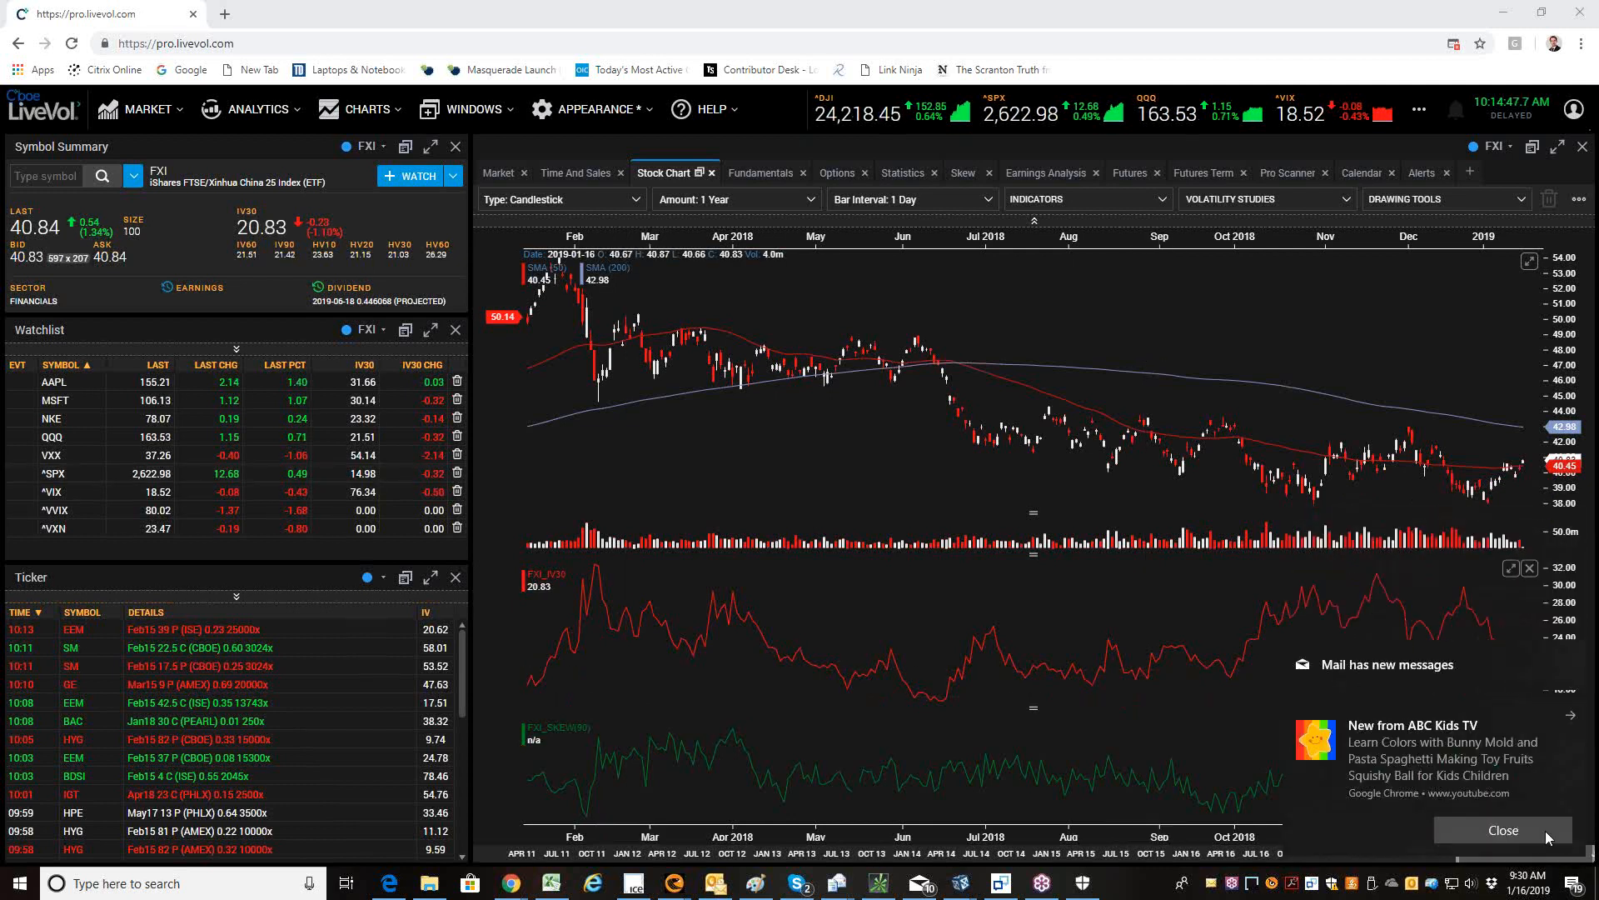
click(1501, 830)
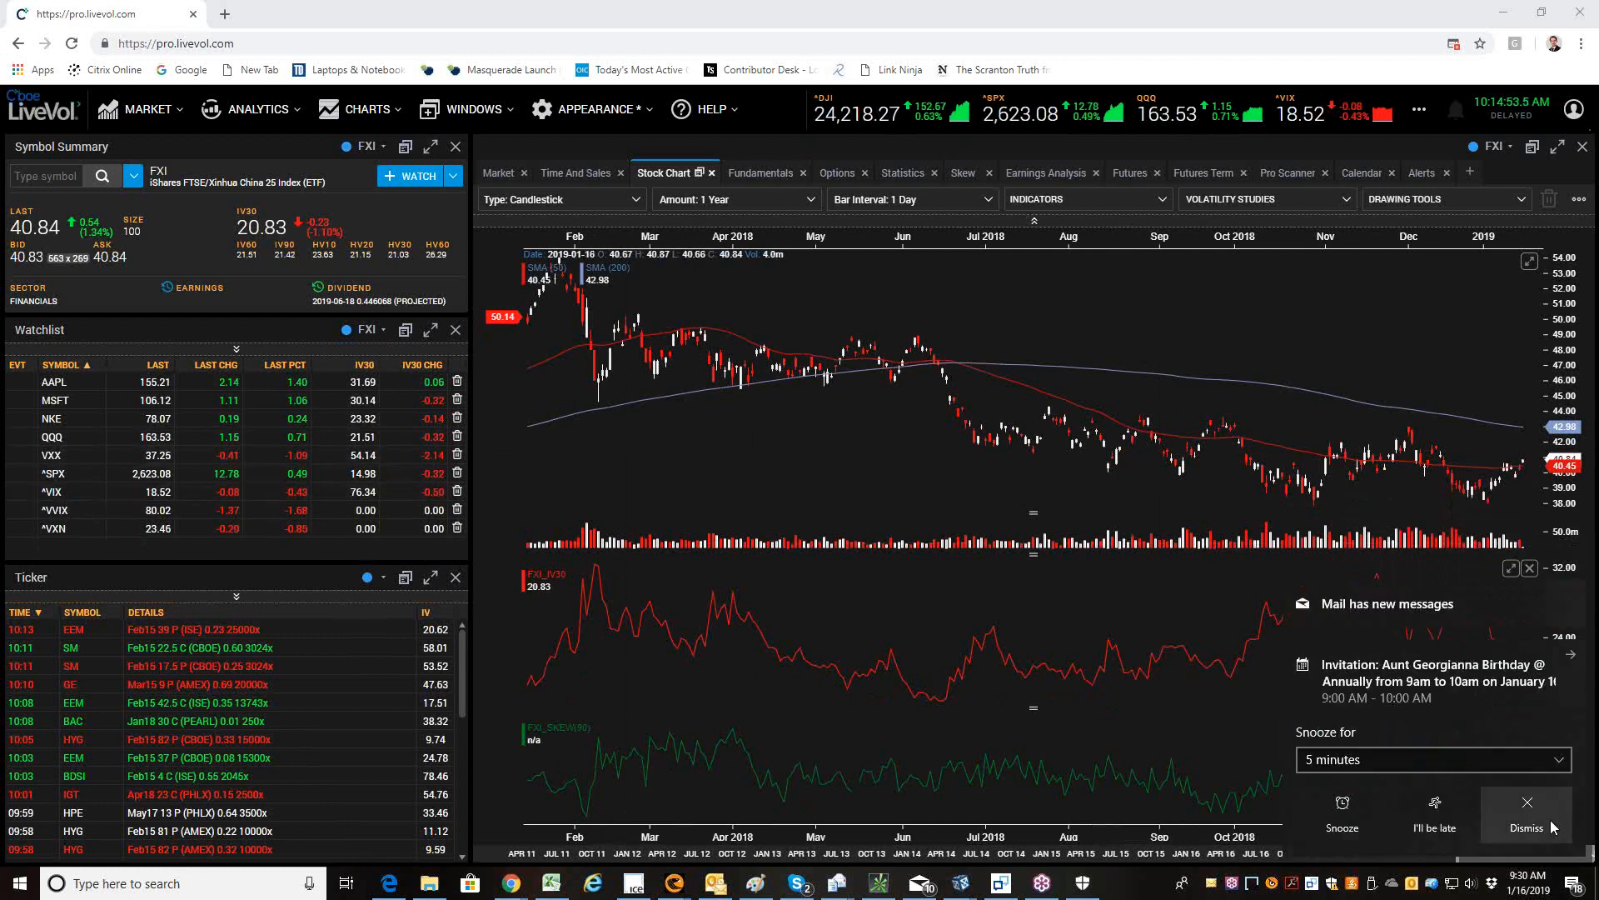
click(1526, 816)
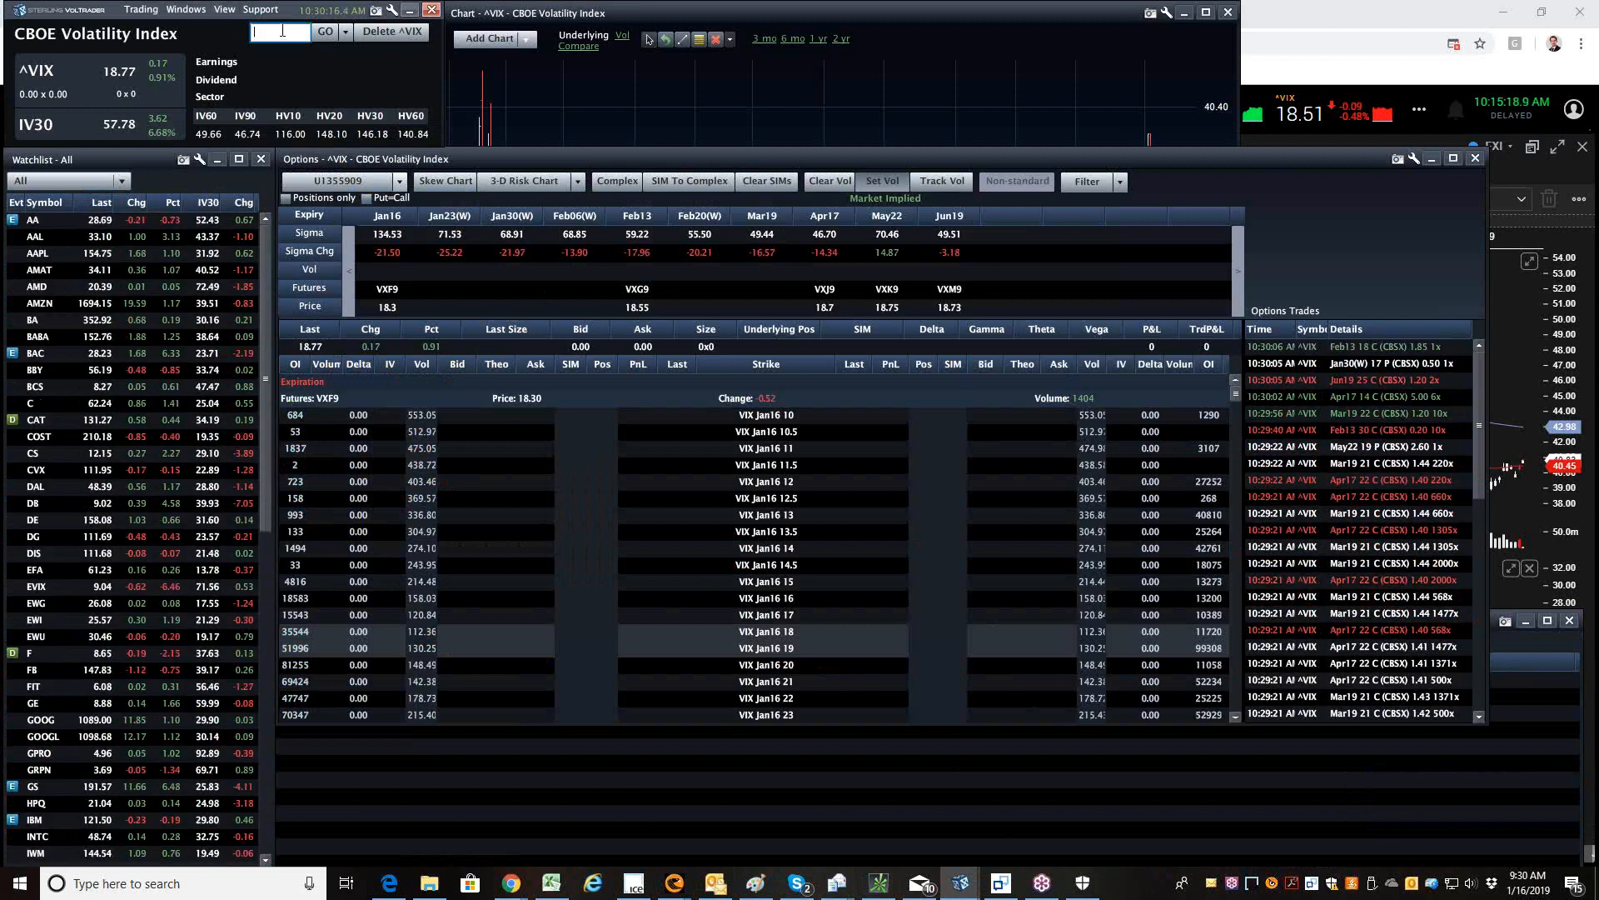
- Load BAC from the symbol box, then switch the workspace to AAPL
text(ba)
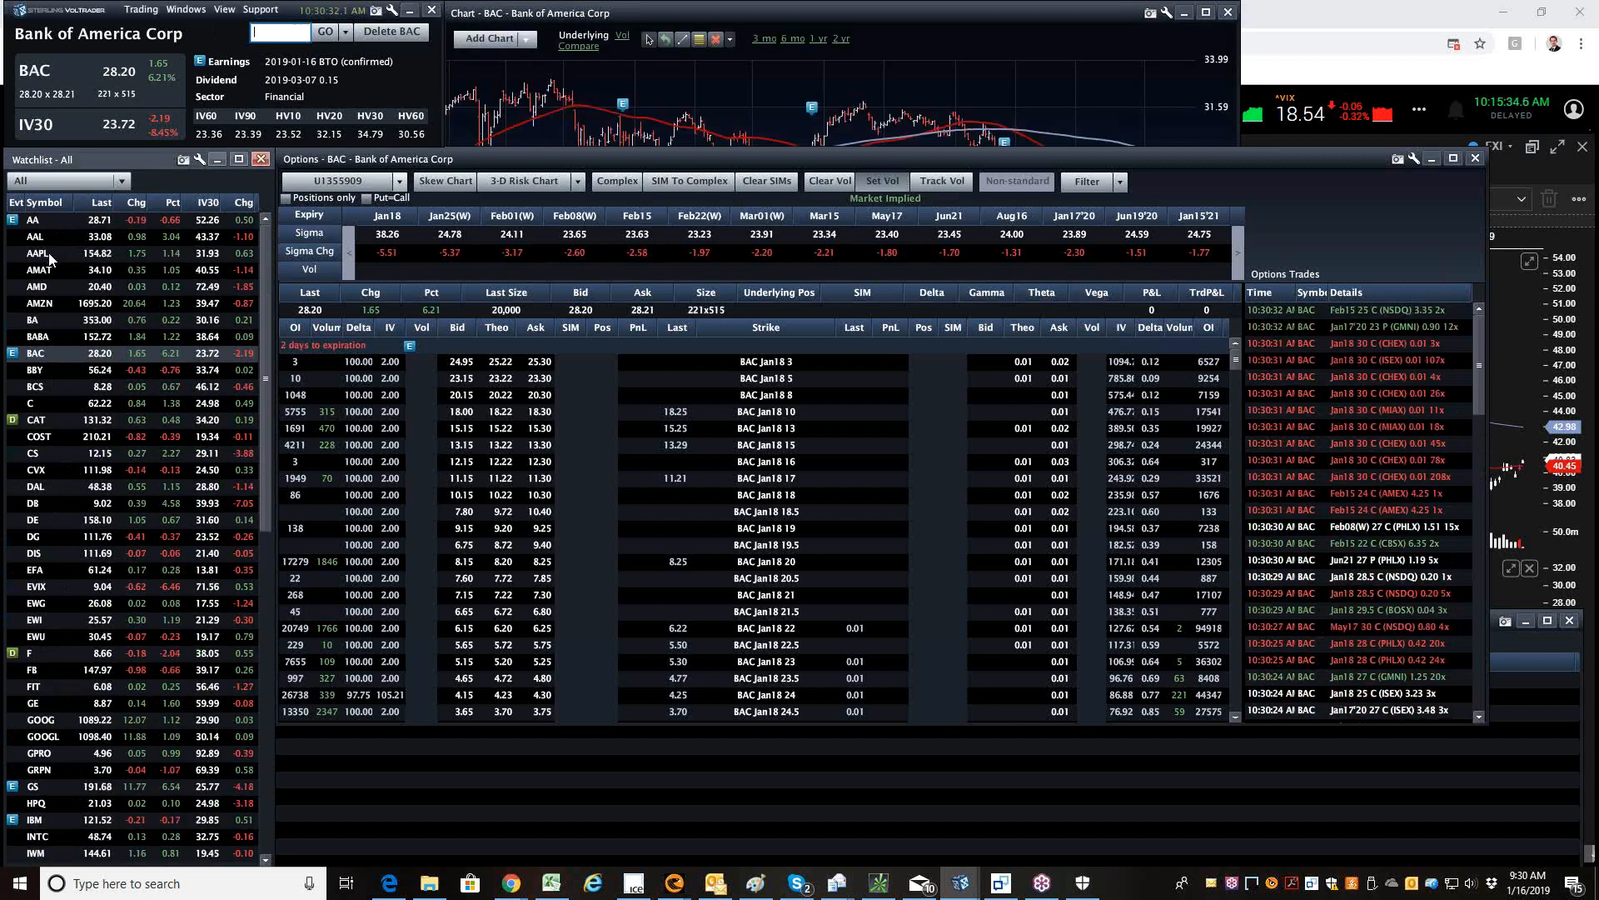
click(40, 253)
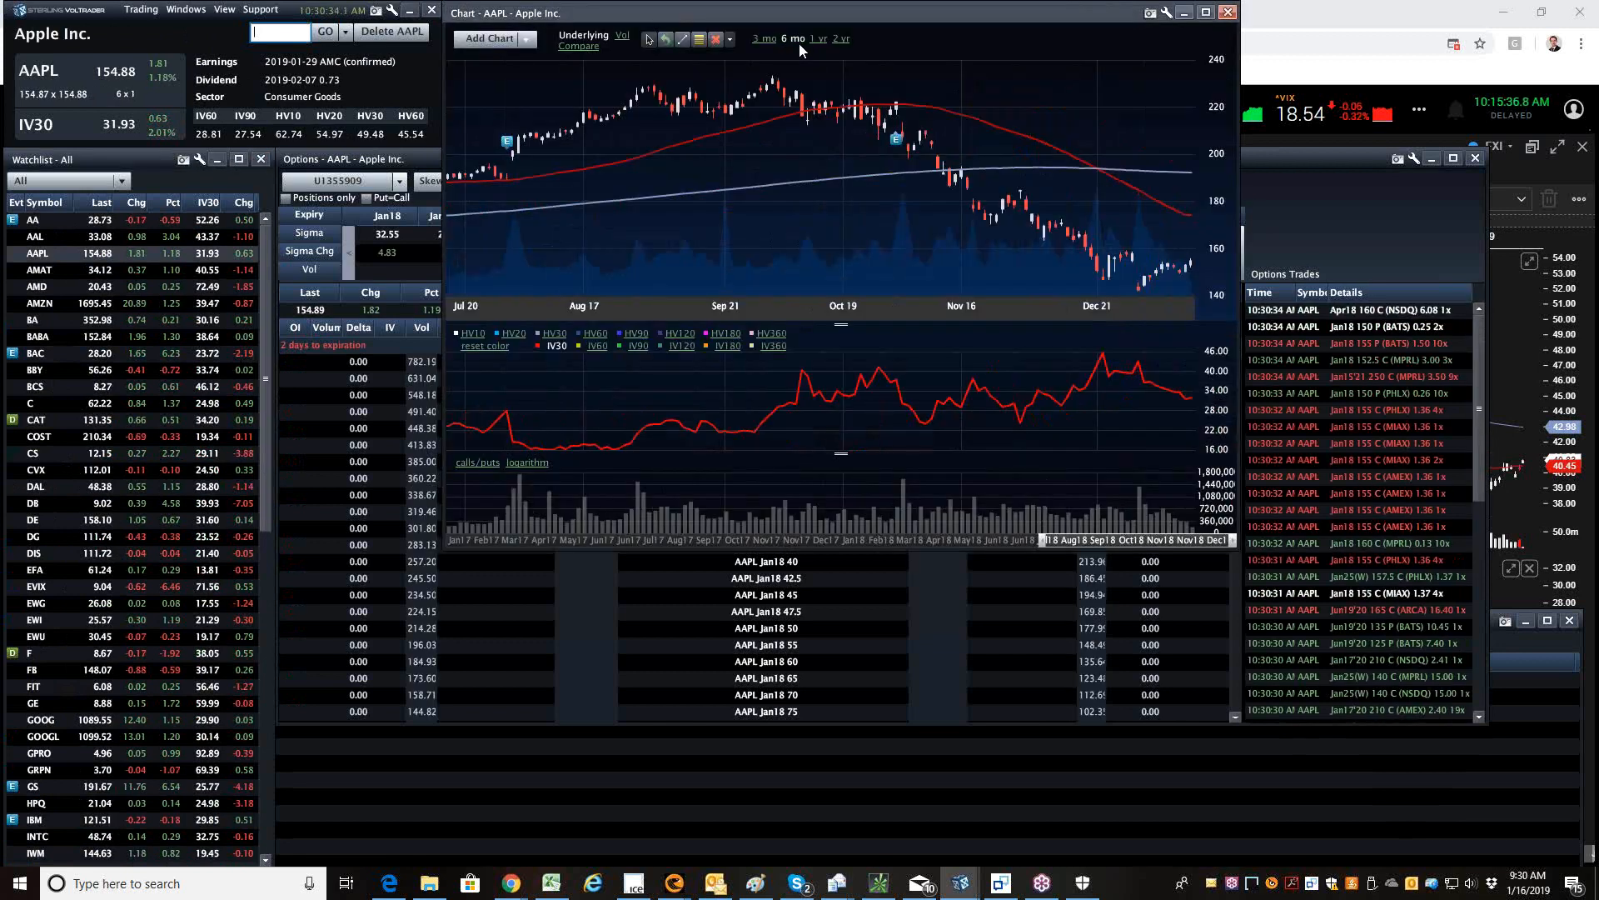
- Load PowerShares QQQ Trust and scroll through its chart and option chain
text(qqq)
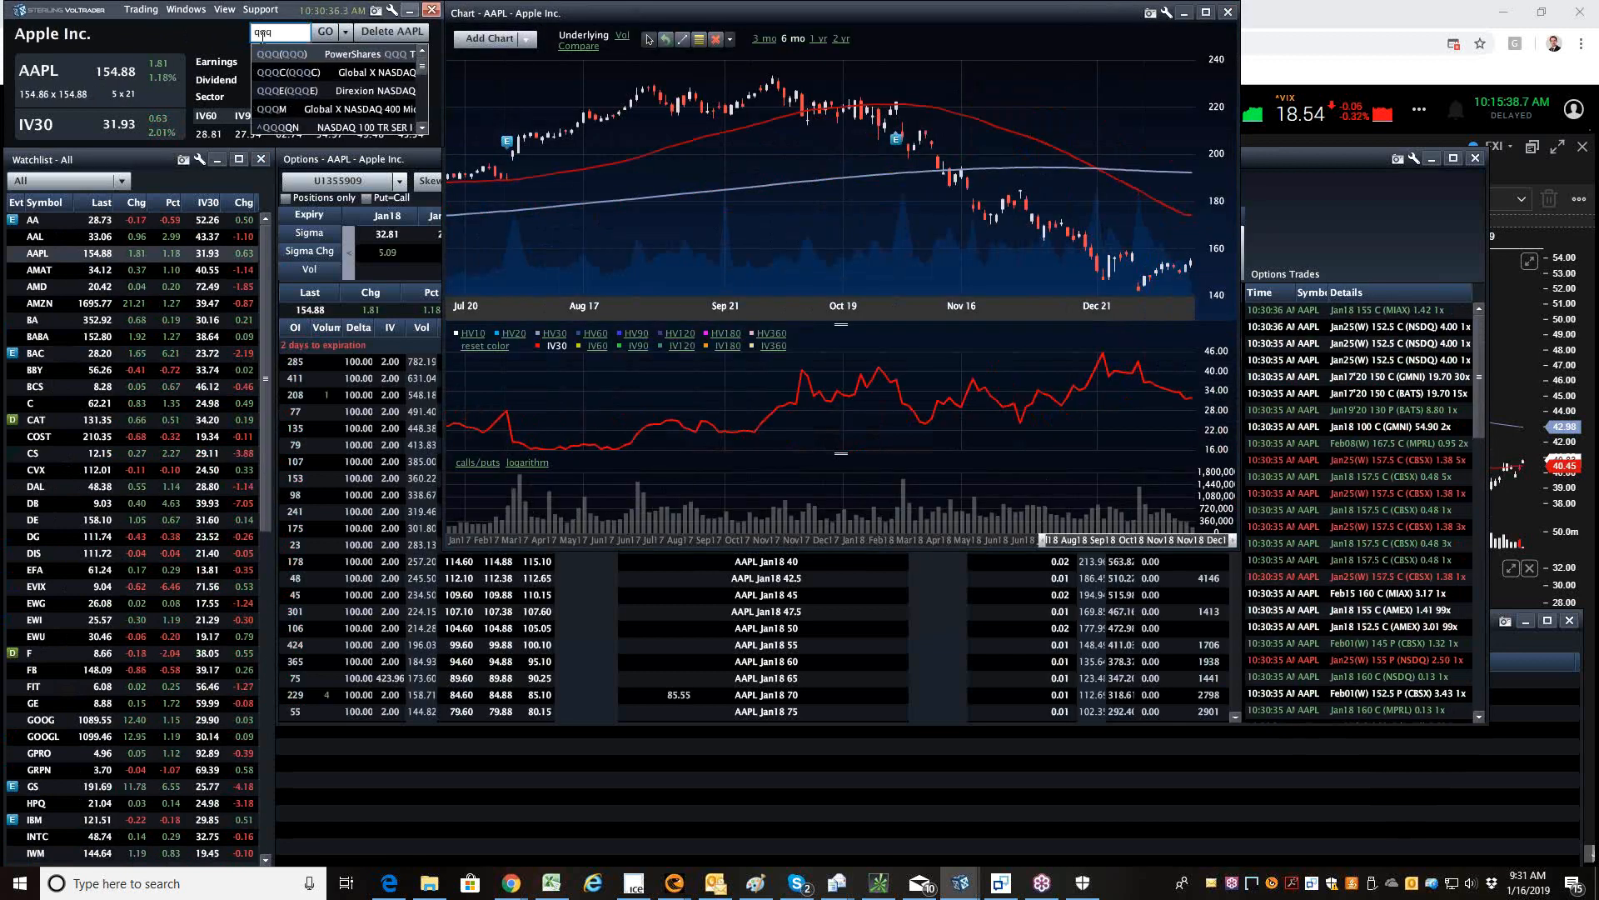
click(305, 54)
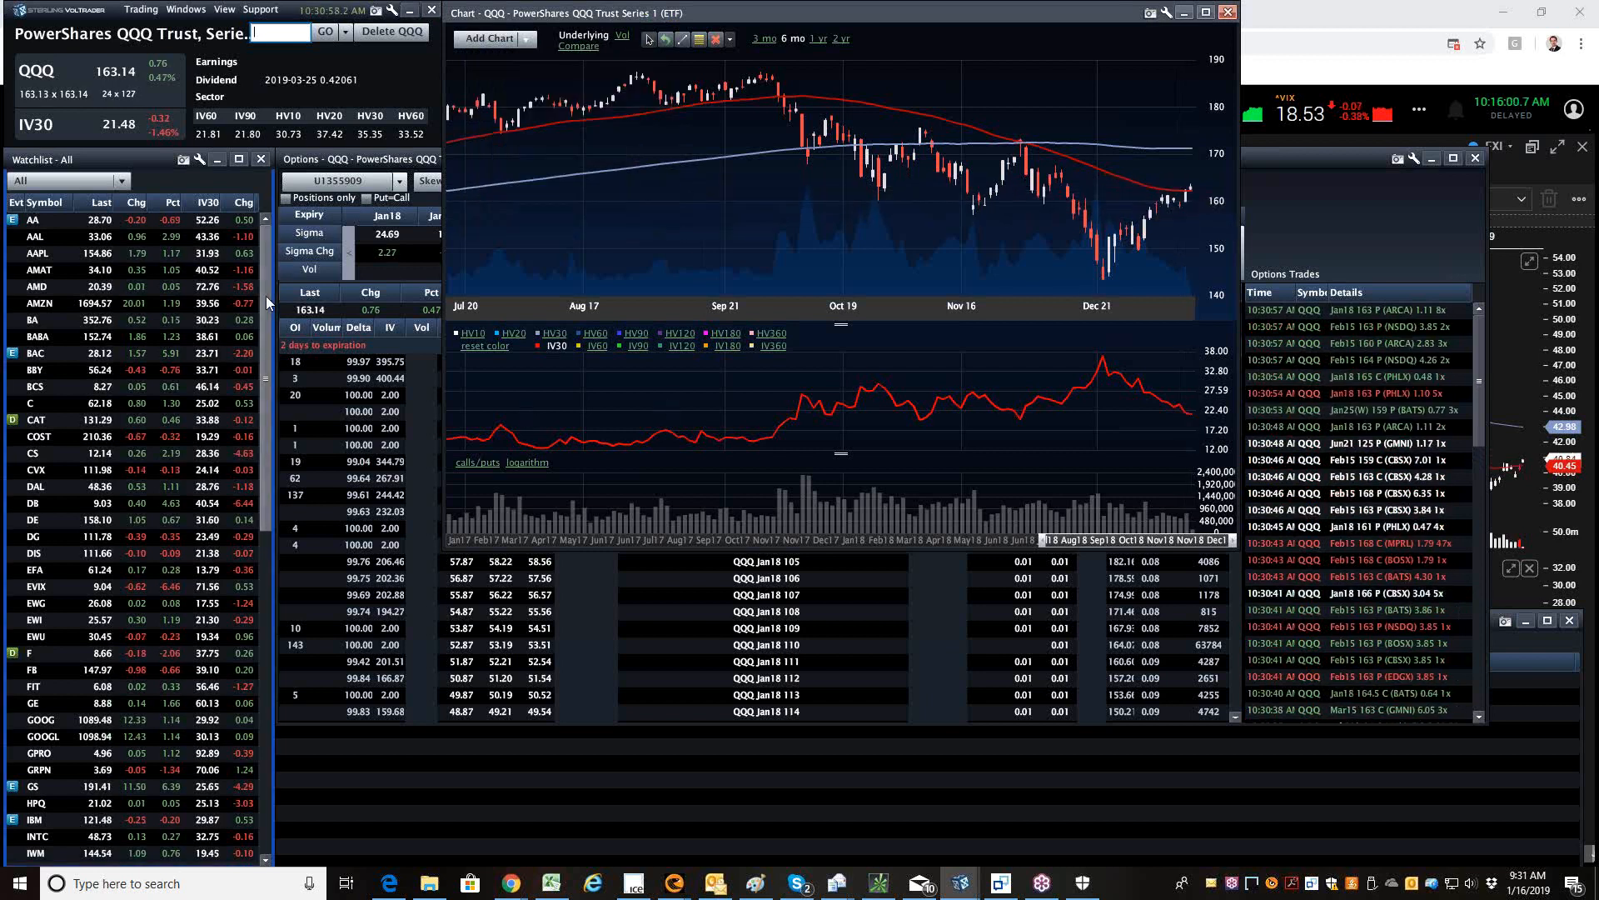
scroll(down, 3)
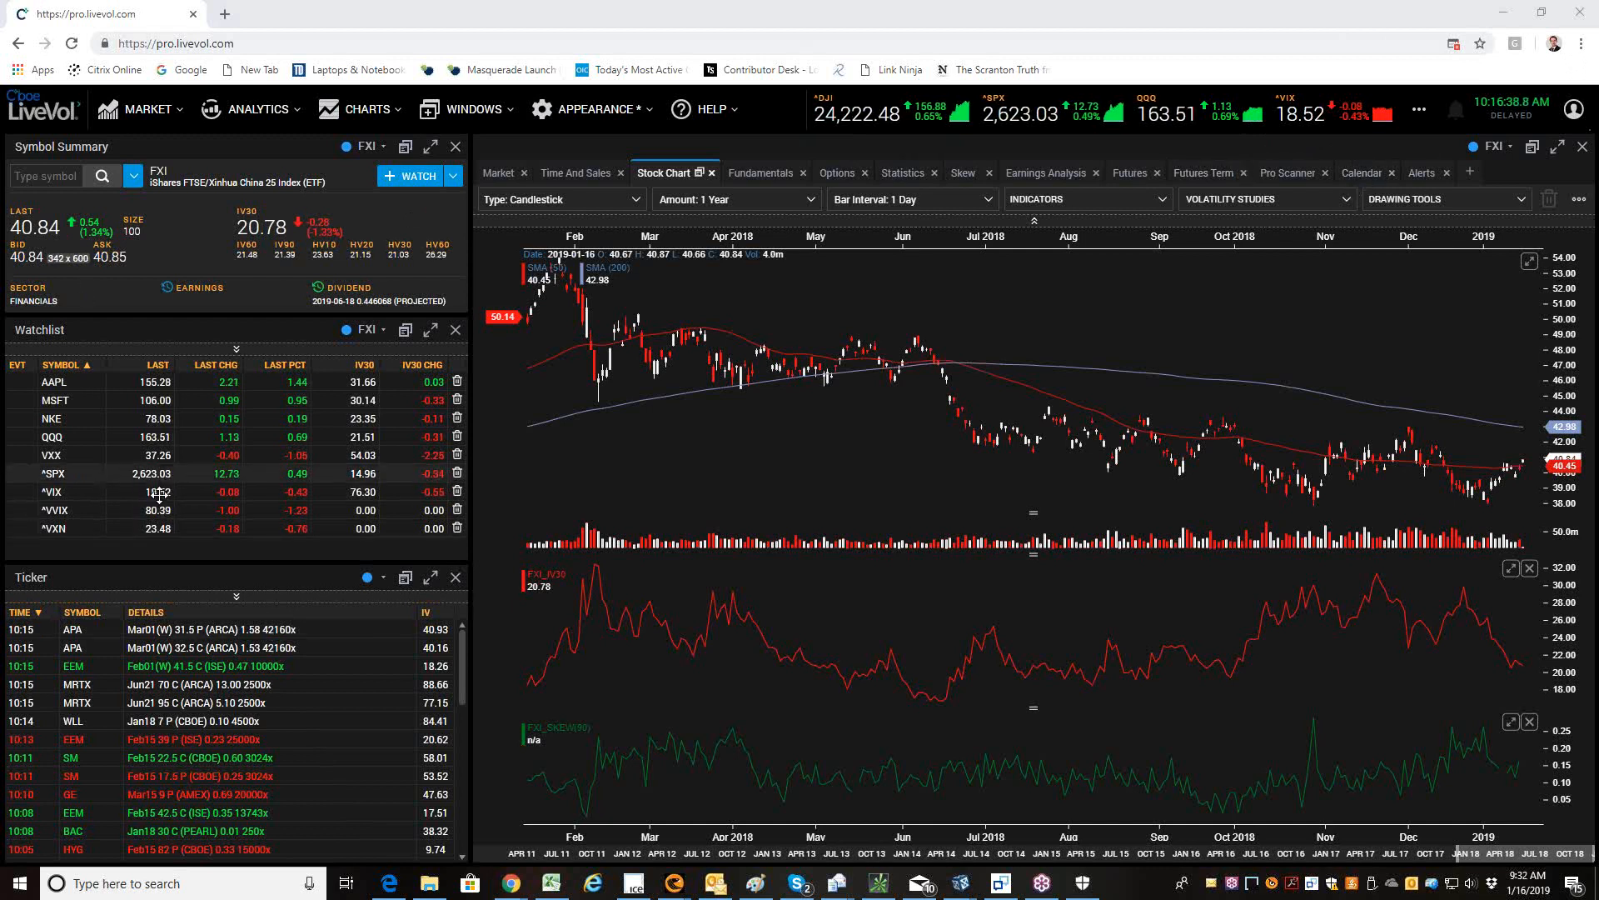
mouse_move(1368, 273)
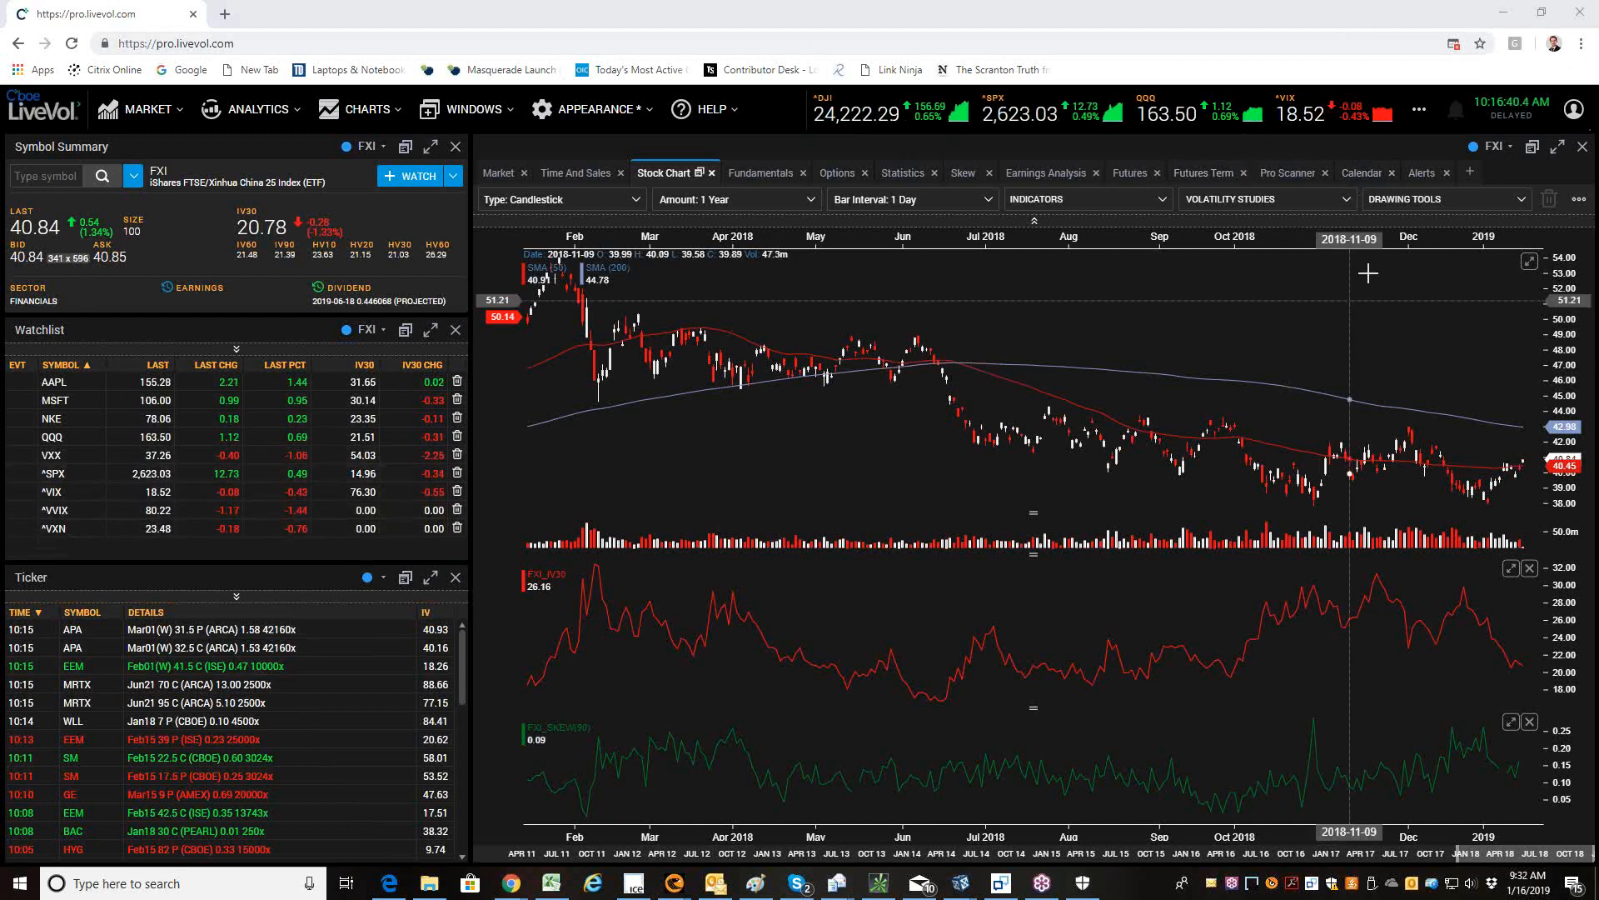
mouse_move(1367, 272)
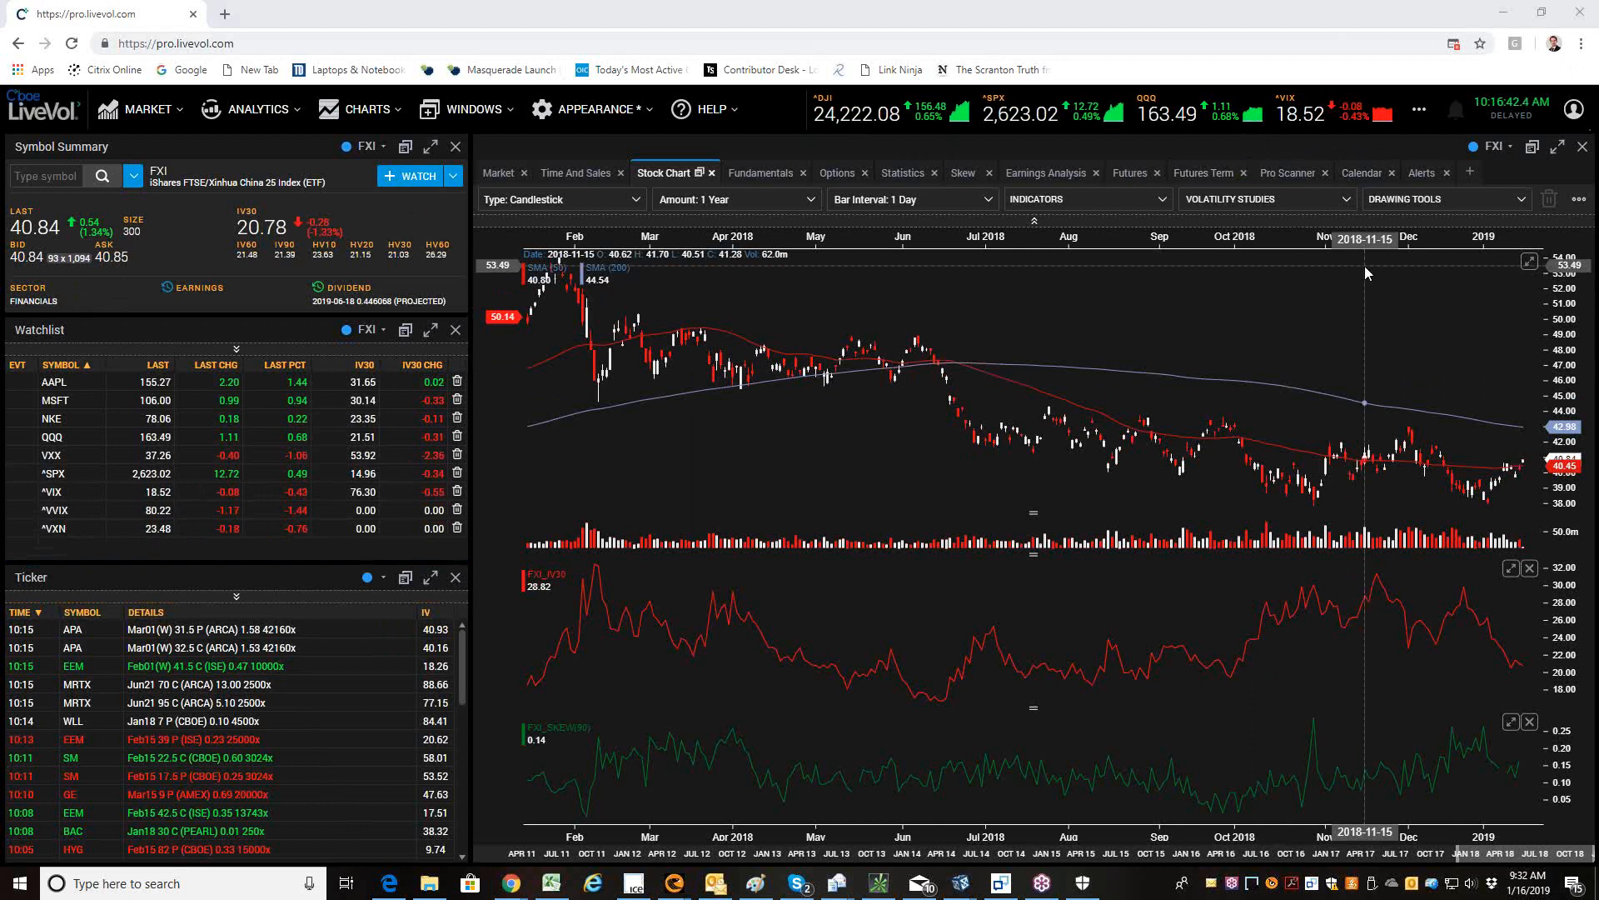